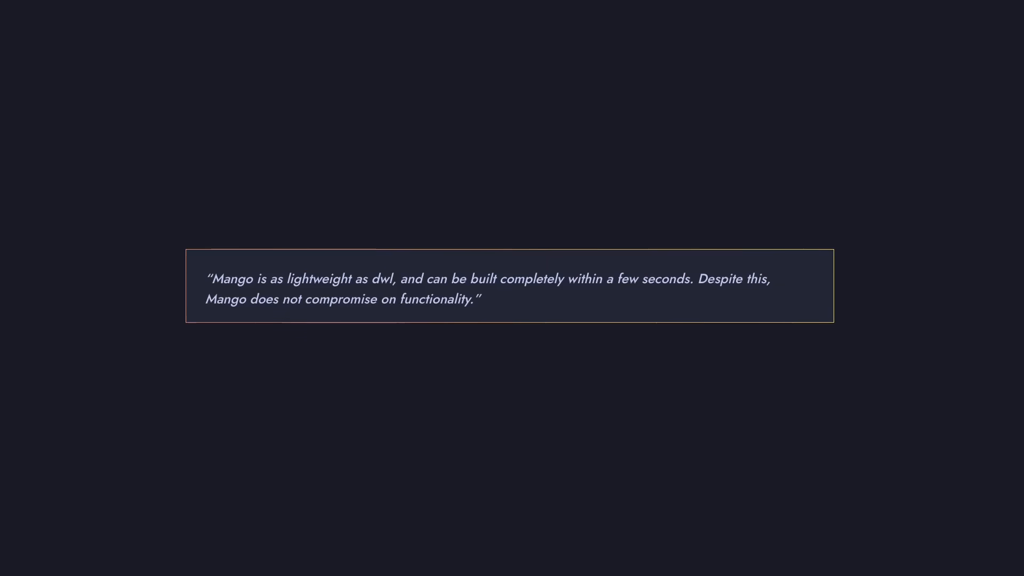
# Scroll down the Mango article to the quote describing it as lightweight.
pyautogui.scroll(-3)
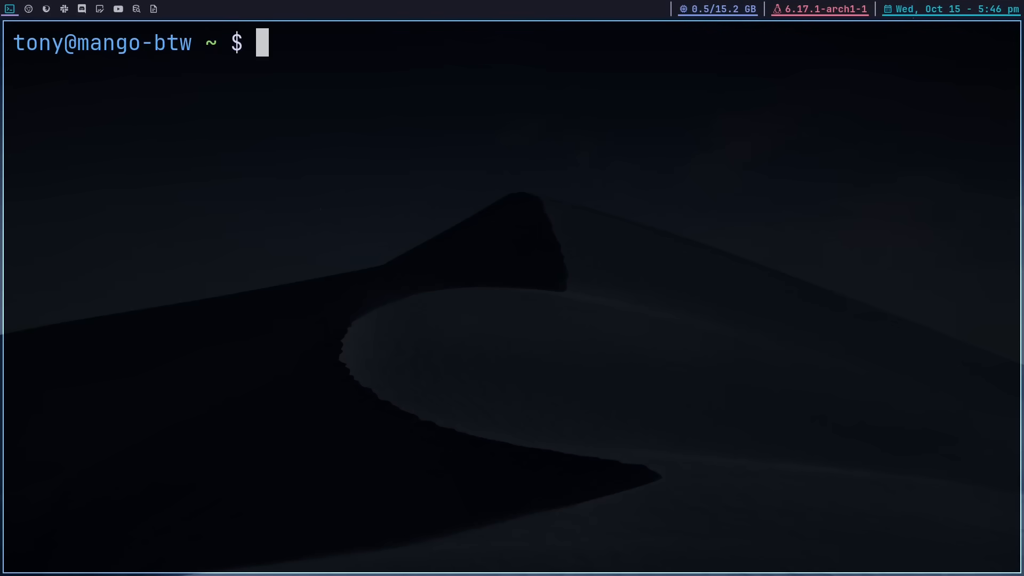
# Install mangowc-git with yay, declining clean builds and package diffs.
pyautogui.write('yay -S mar')
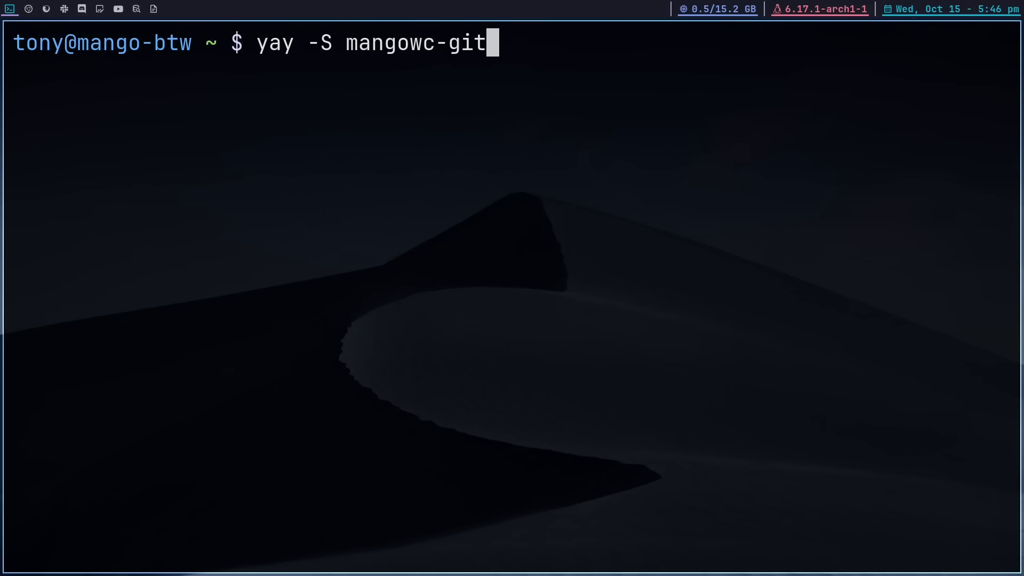
pyautogui.press('Return')
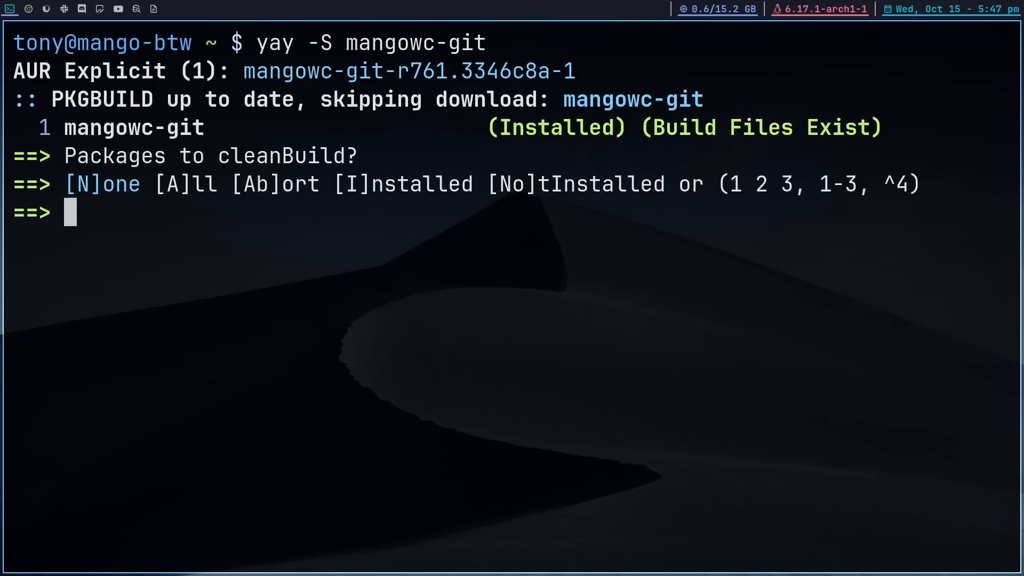
pyautogui.press('Return')
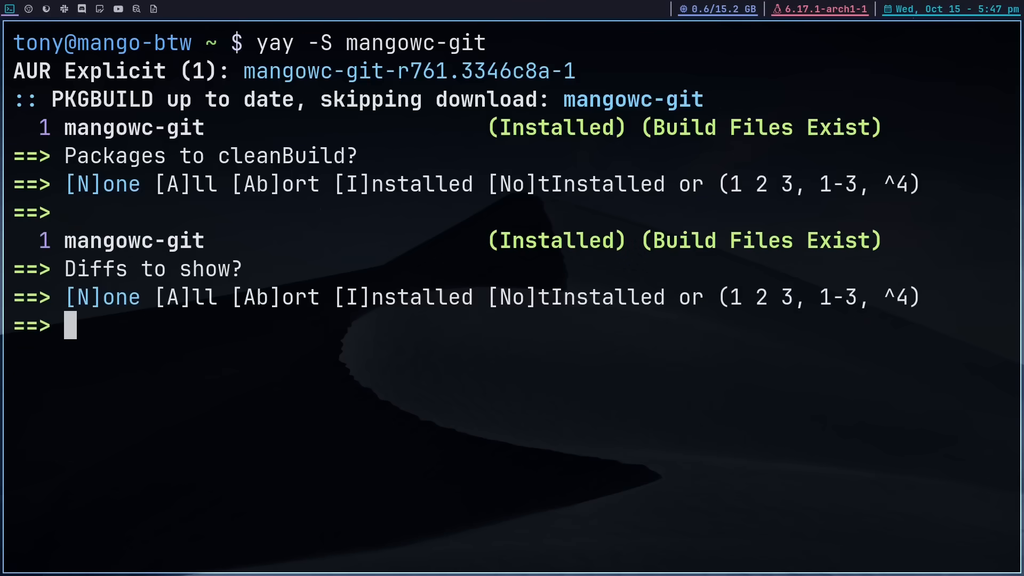
pyautogui.press('Return')
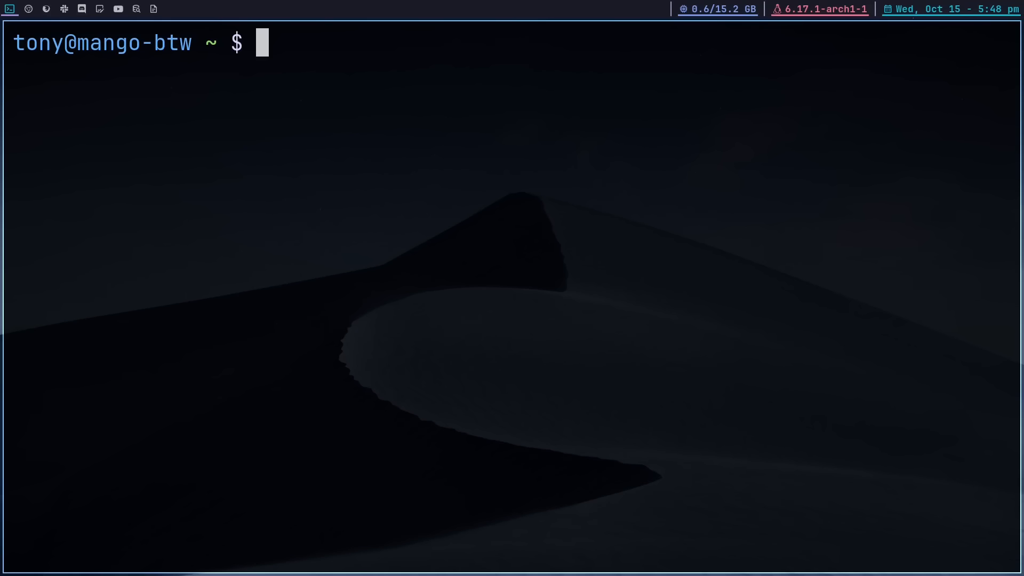
# Check with pacman -Qs that glibc is installed, then clear the screen.
pyautogui.write('pacman -Qs')
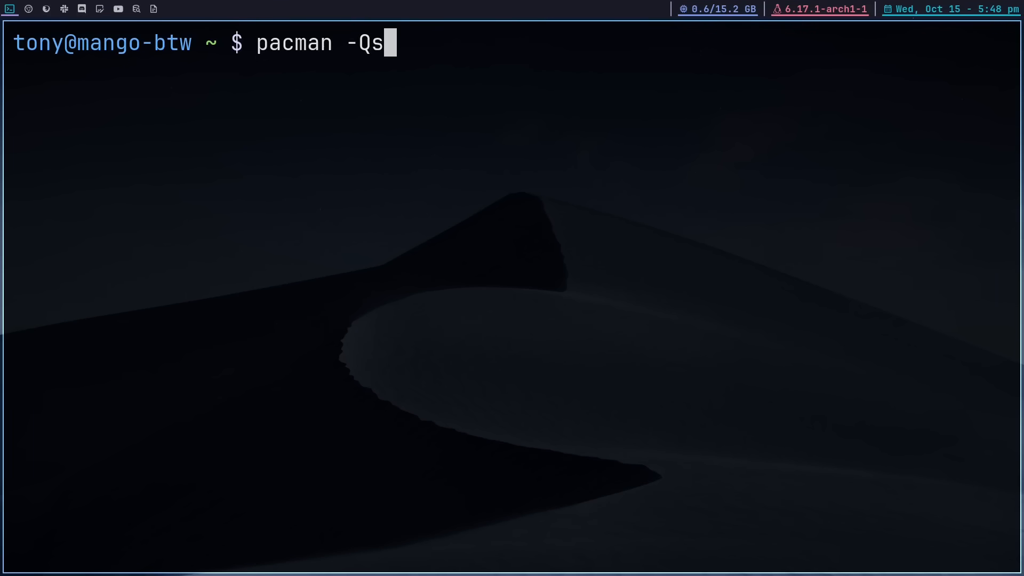
pyautogui.write('glibc')
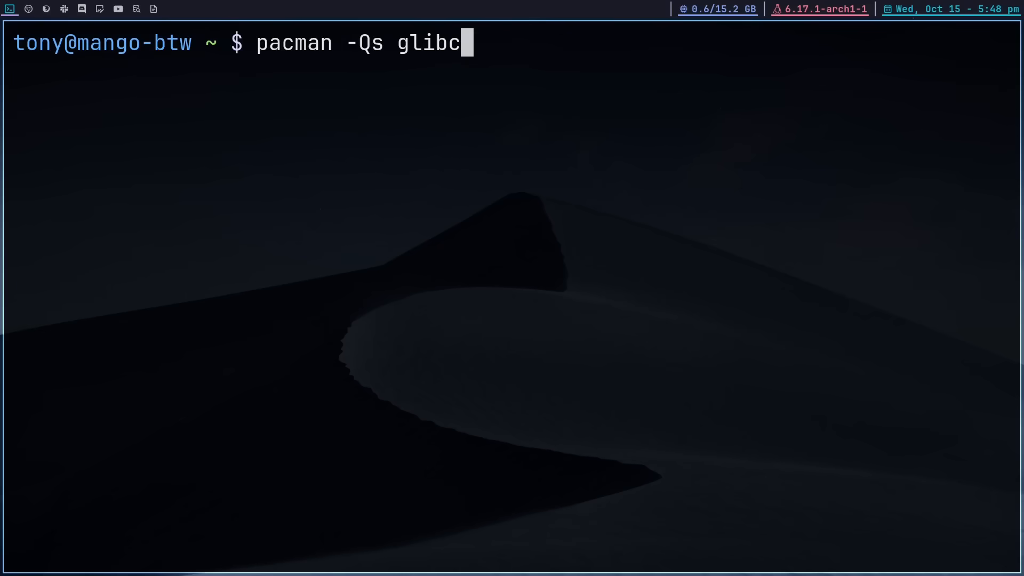
pyautogui.press('Return')
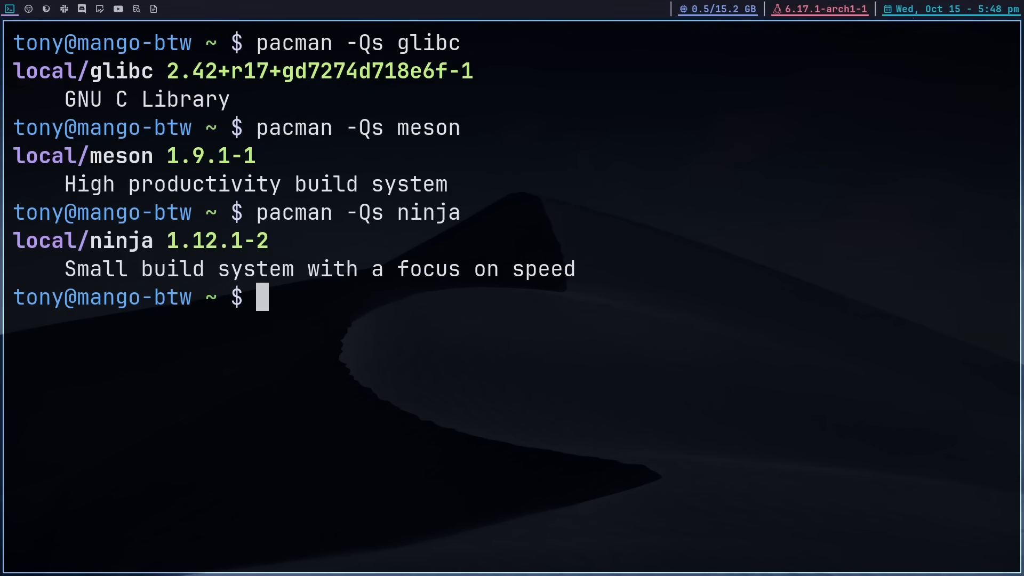
pyautogui.write('clea')
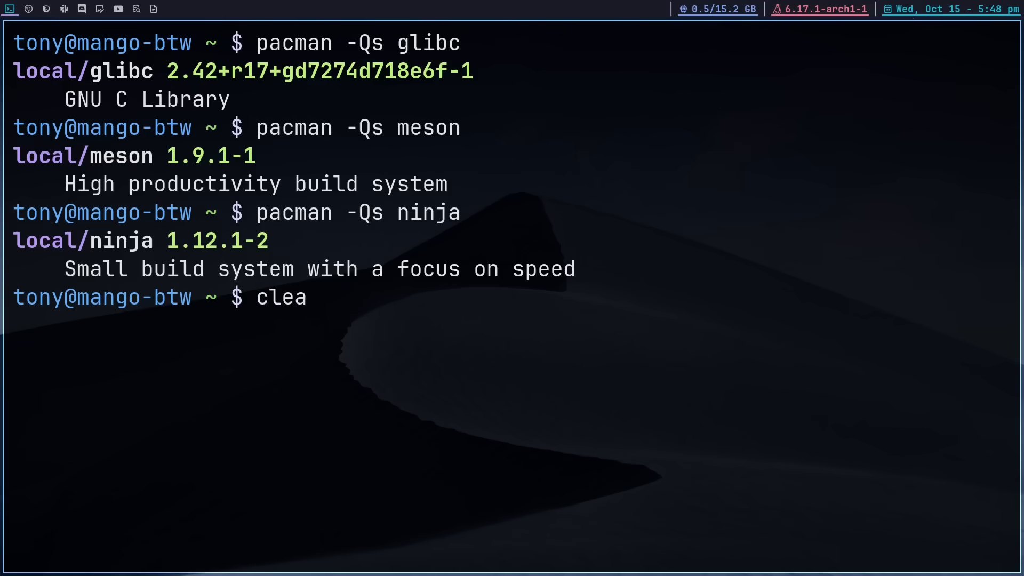
pyautogui.press('Return')
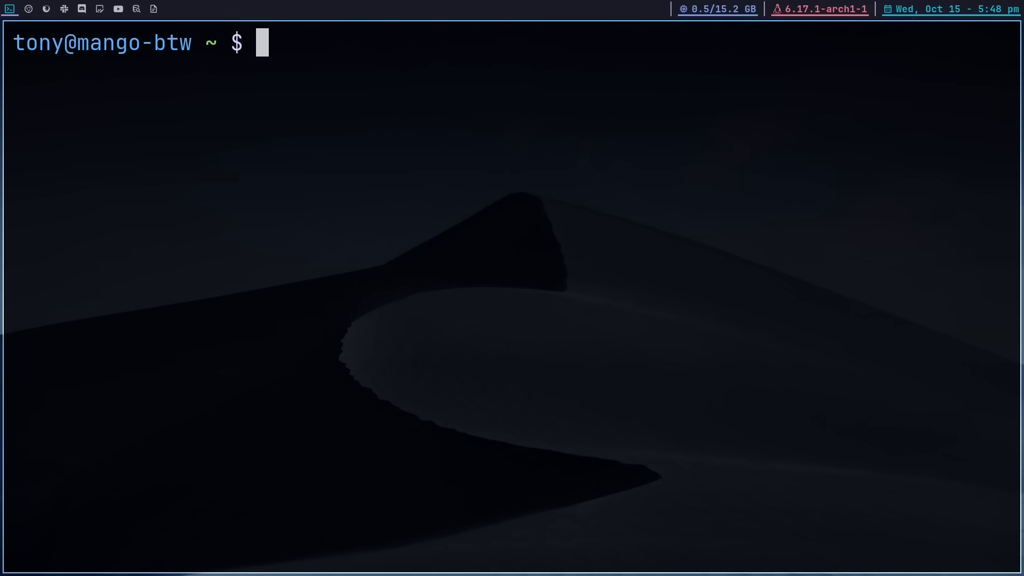
# Install foot, wmenu, wl-clipboard, grim, slurp, swaybg, firefox and ttf-jetbrains-mono-nerd via pacman.
pyautogui.write('sudo pacman -S foot wmenu wl-clipboard grim slurp swaybg firefox ttf-jetbrains-mono-nerd')
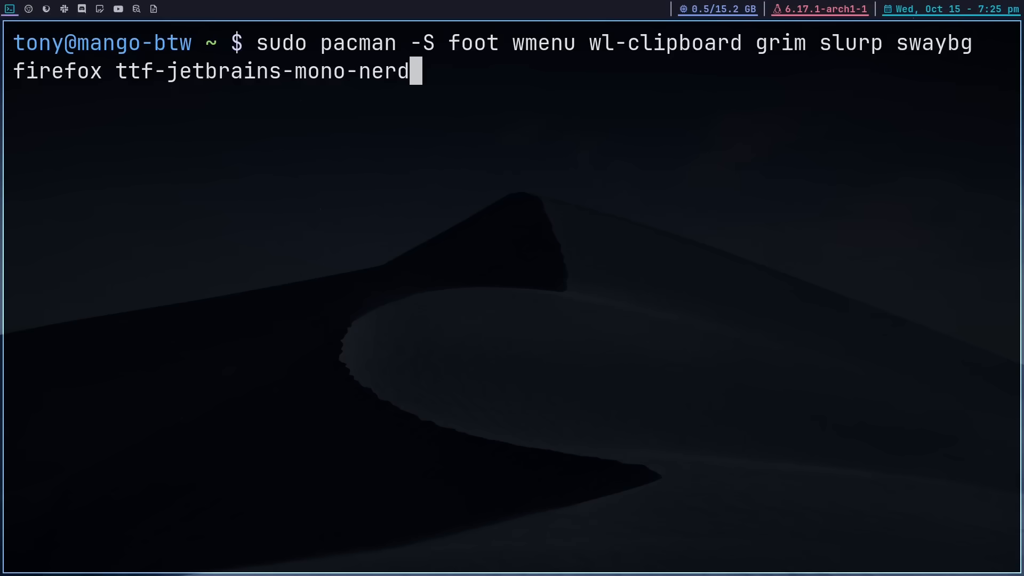
pyautogui.press('Return')
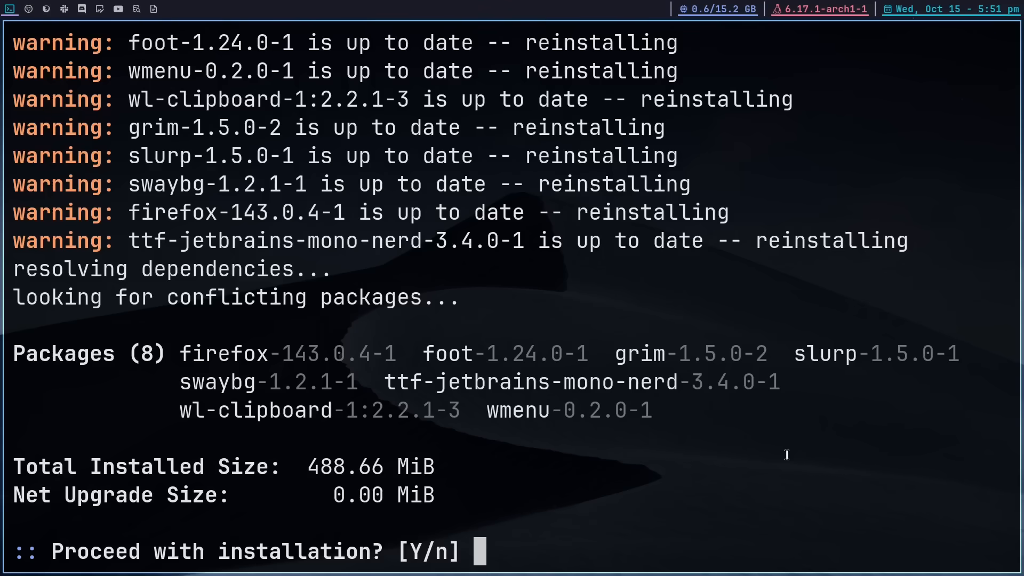
pyautogui.press('Return')
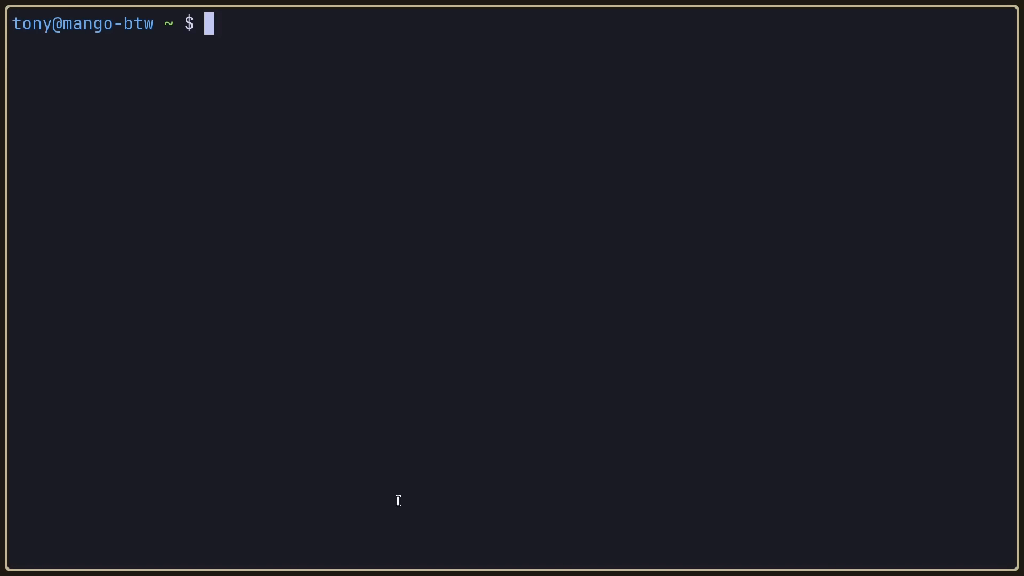
# Open ~/.config/mango/config.conf in Vim and change the foot terminal bind to SUPER.
pyautogui.write('vim ~/.config/')
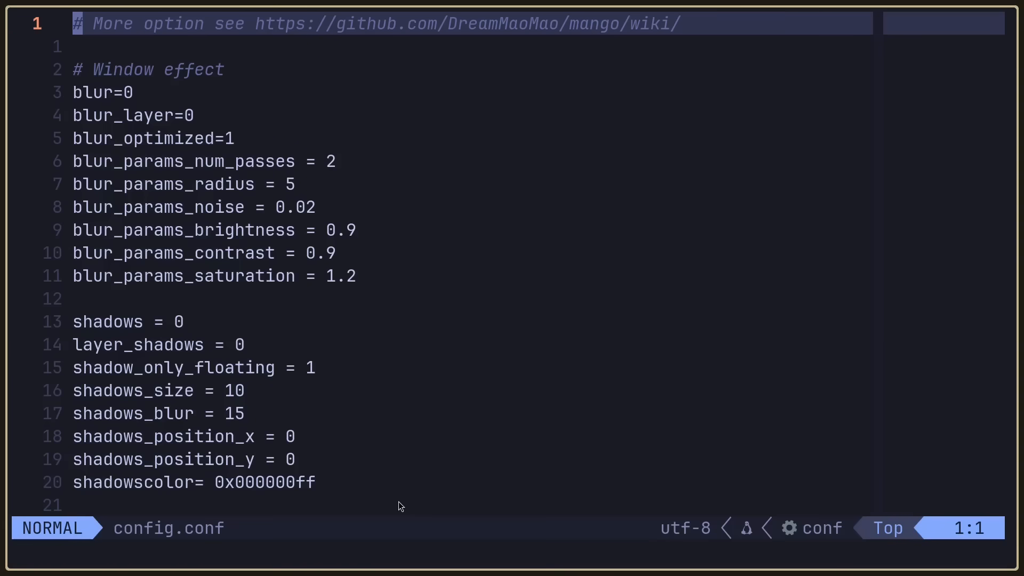
pyautogui.moveTo(967, 351)
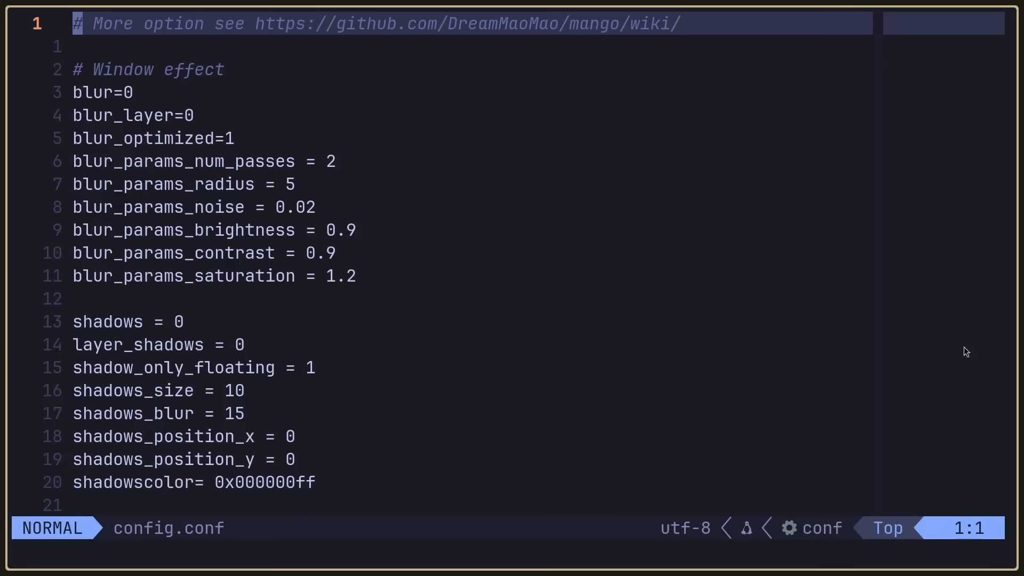
pyautogui.press('G')
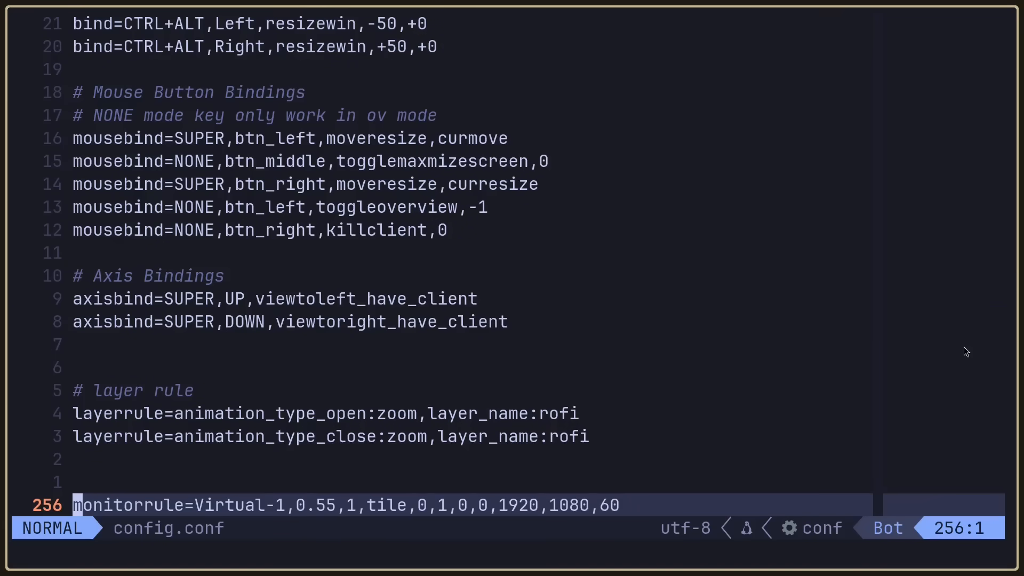
pyautogui.press('gg')
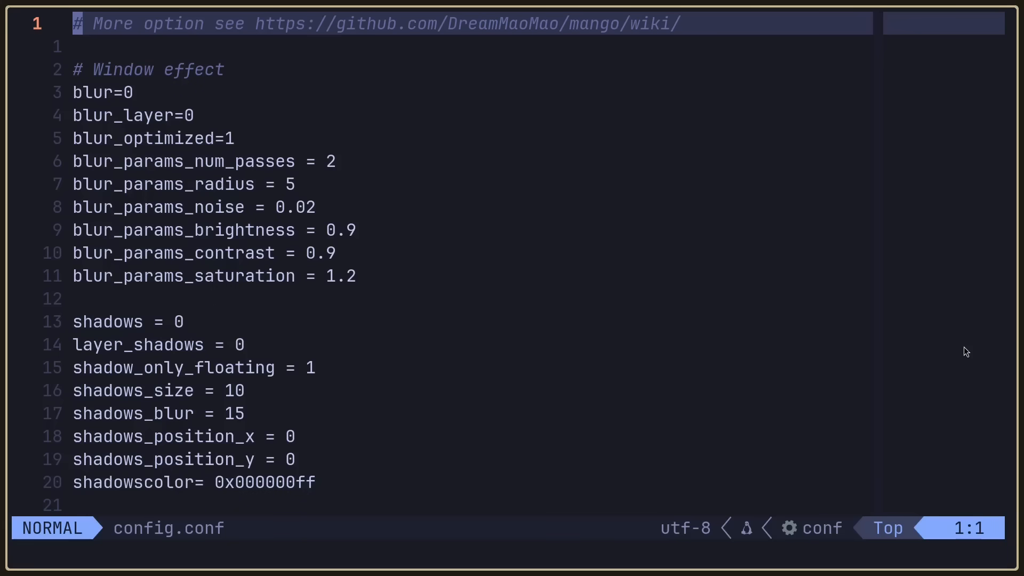
pyautogui.write('/f')
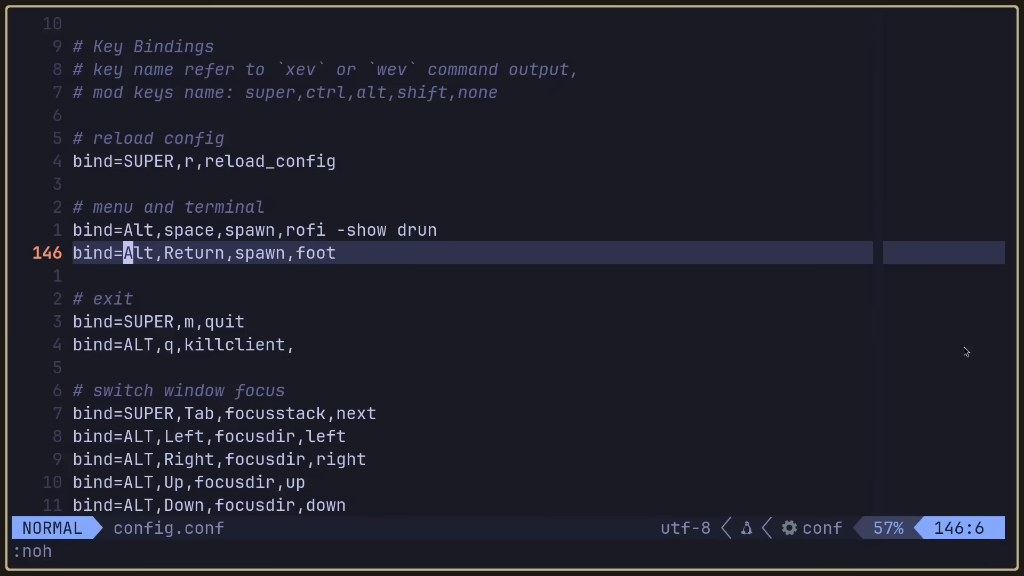
pyautogui.write('SUPER')
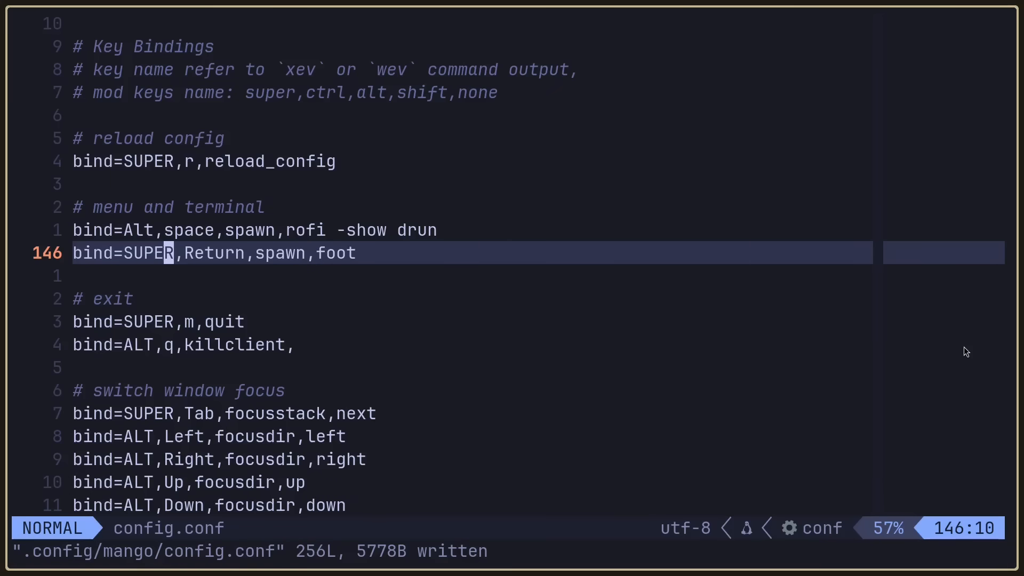
# Replace the launcher's rofi command with wmenu-run on the SUPER,d binding.
pyautogui.press('k')
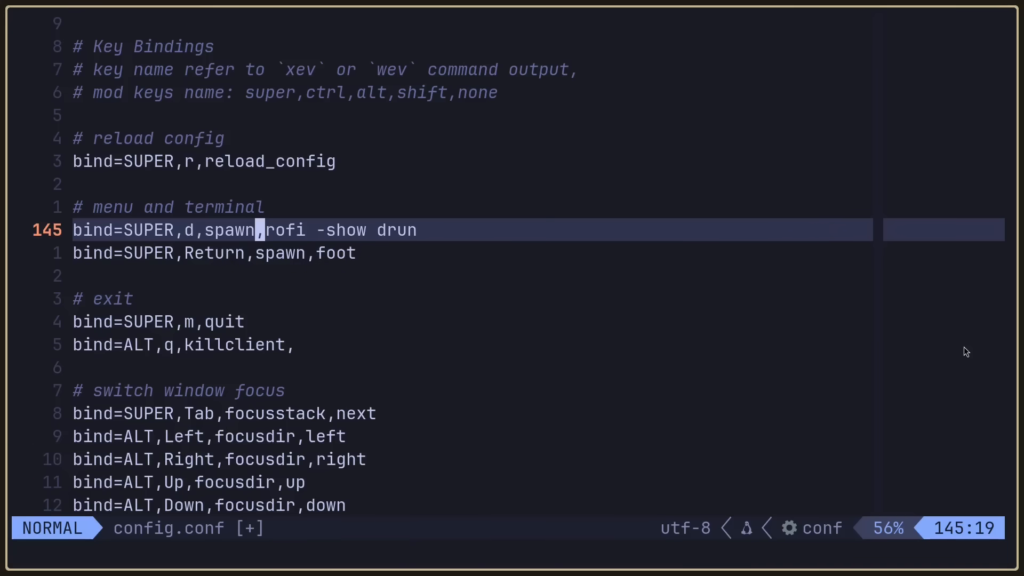
pyautogui.press('l')
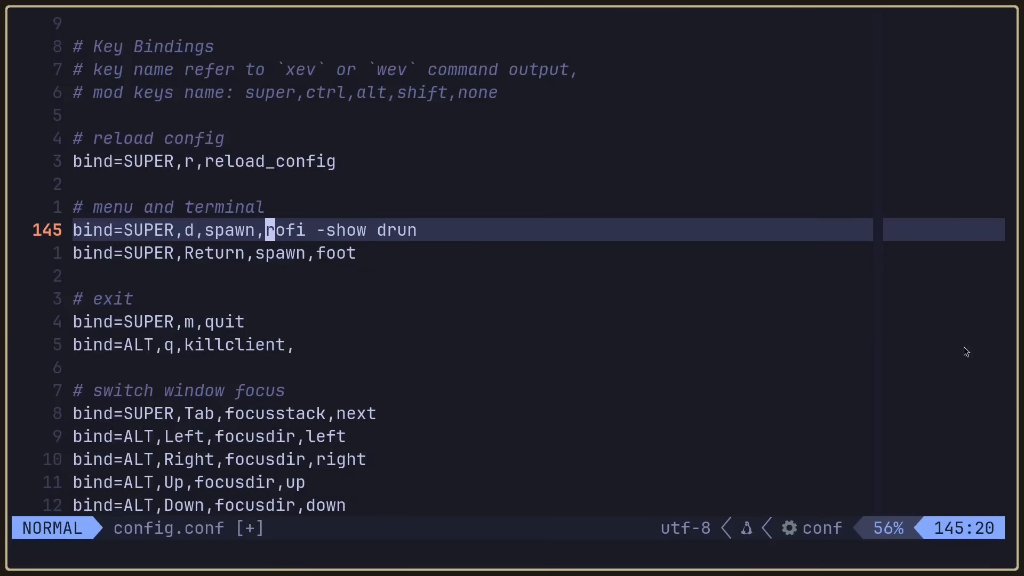
pyautogui.write('wmenu-run')
pyautogui.click(512, 552)
pyautogui.write('/SUPER,d')
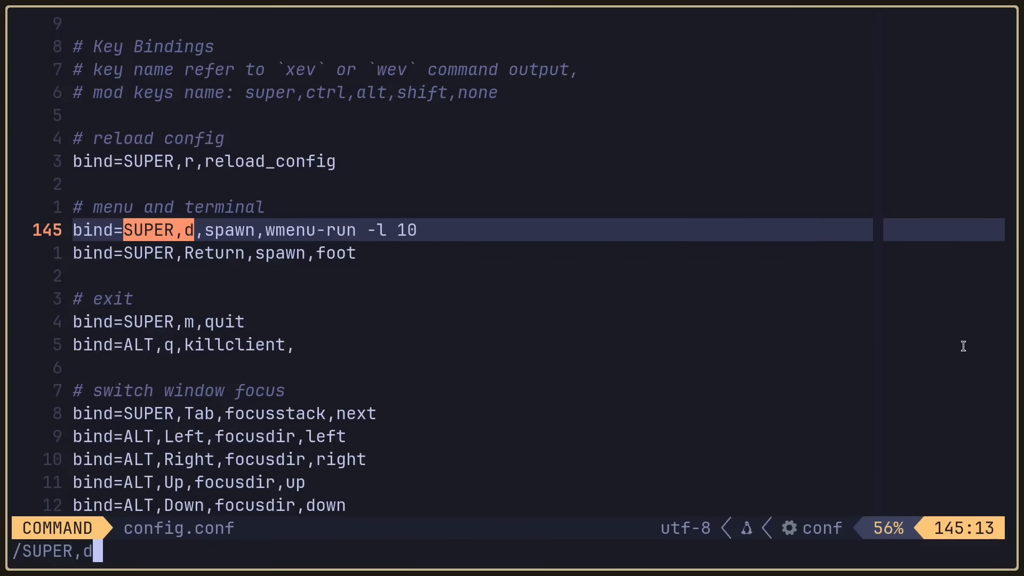
# Search the config for the SUPER,d, SUPER,Return and SUPER,q bindings.
pyautogui.write('Return')
pyautogui.press('Return')
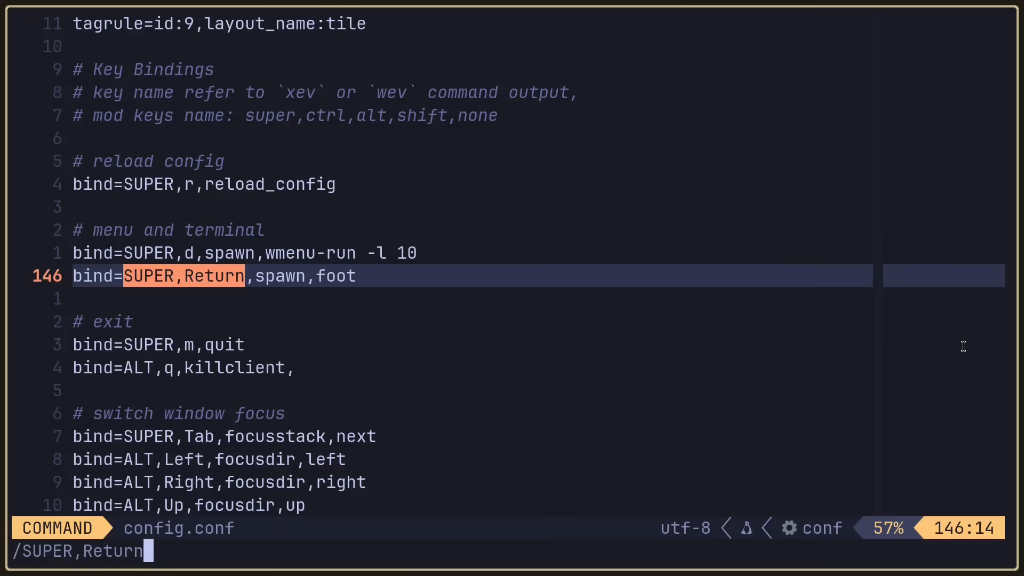
pyautogui.write('SUPER')
pyautogui.press('Return')
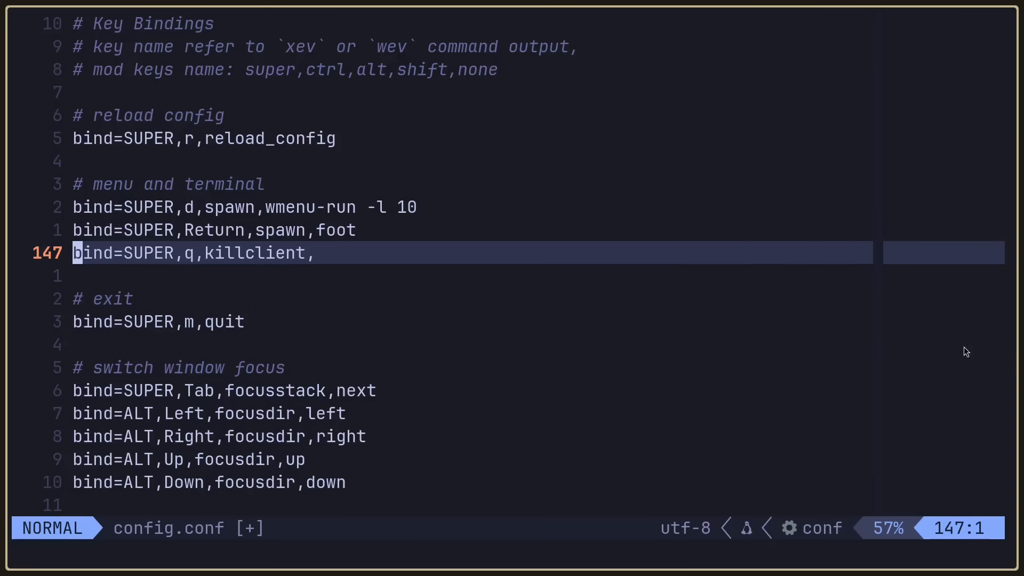
pyautogui.write('/SUPER,q')
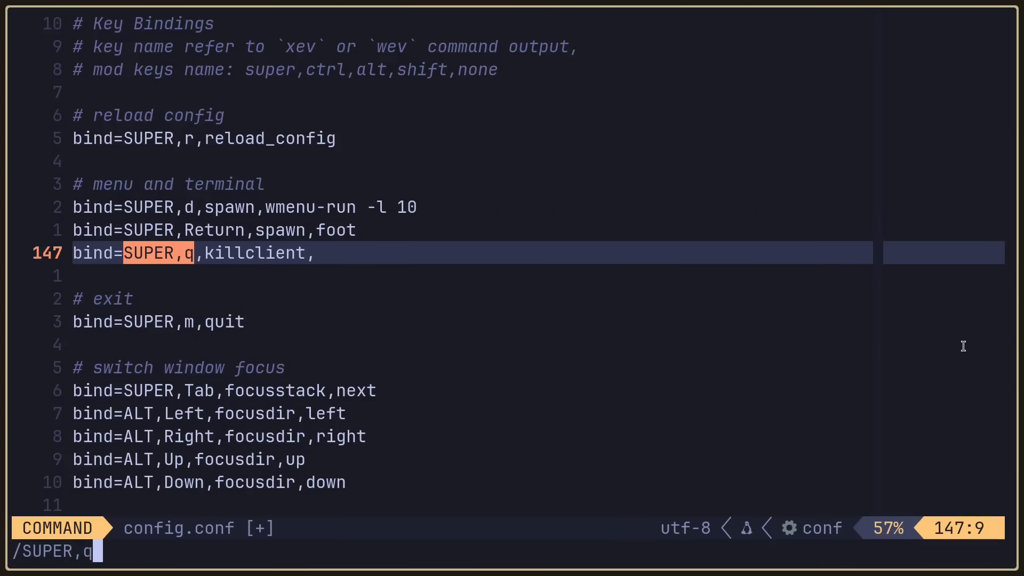
pyautogui.press('Escape')
pyautogui.write('/')
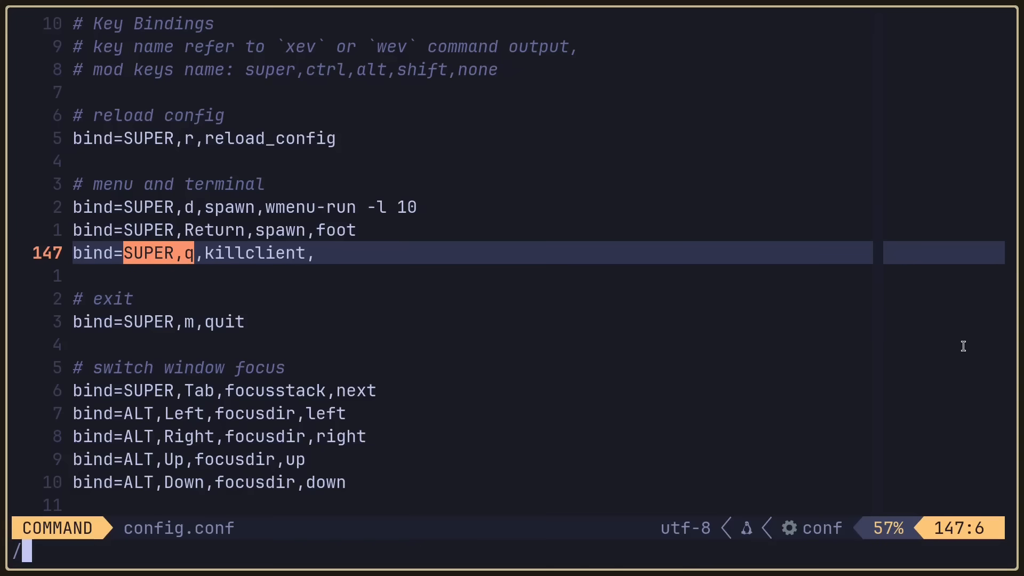
pyautogui.press('Return')
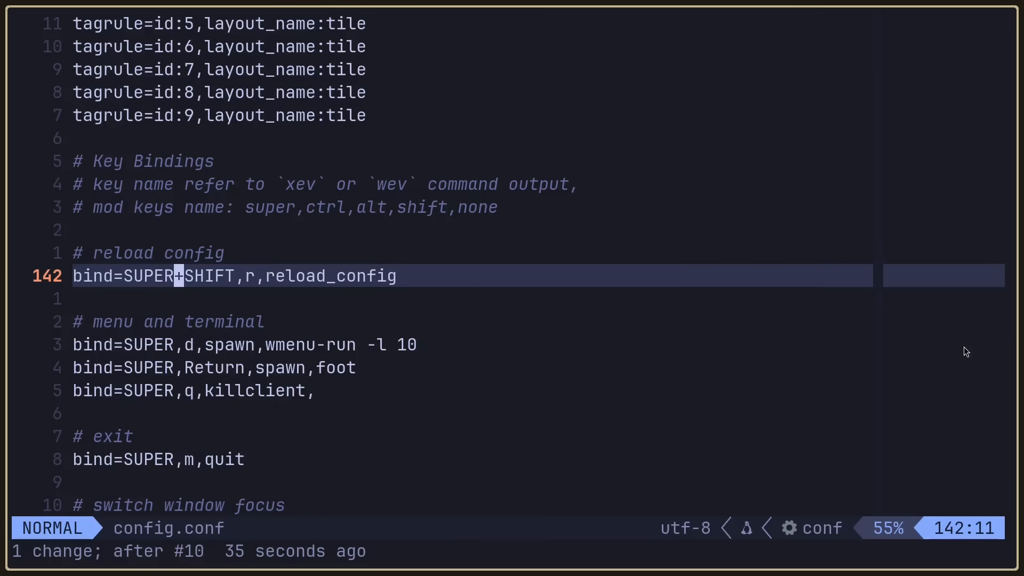
# Search for SUPER+SHIFT,r and land on the reload_config binding.
pyautogui.write('/s')
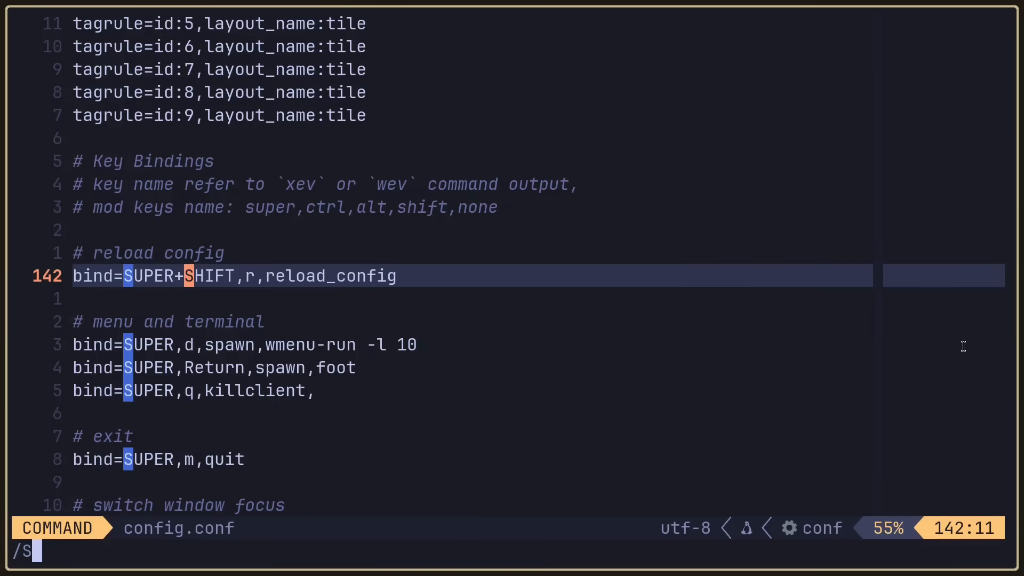
pyautogui.write('UPER+SHIFT,')
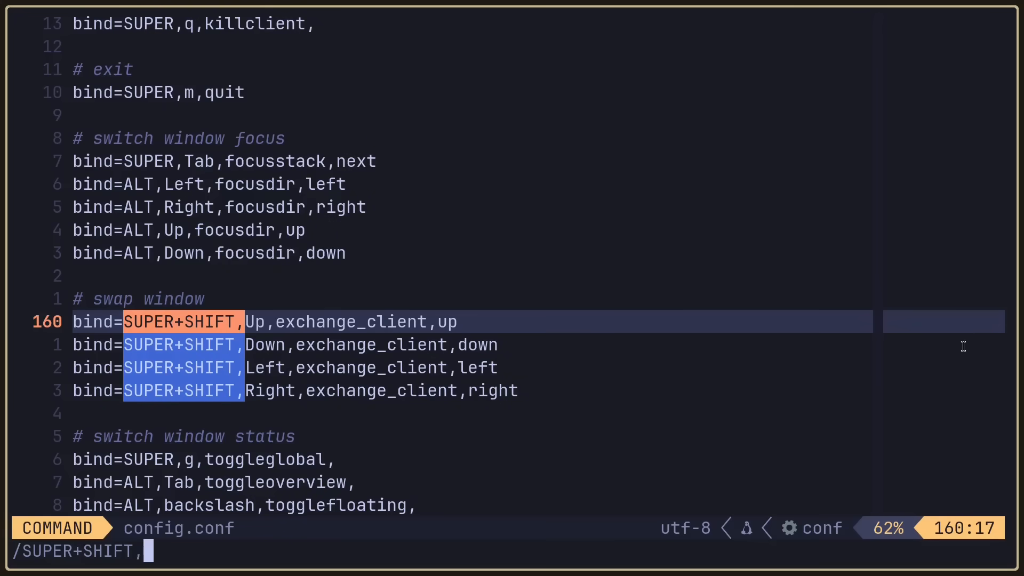
pyautogui.write('r')
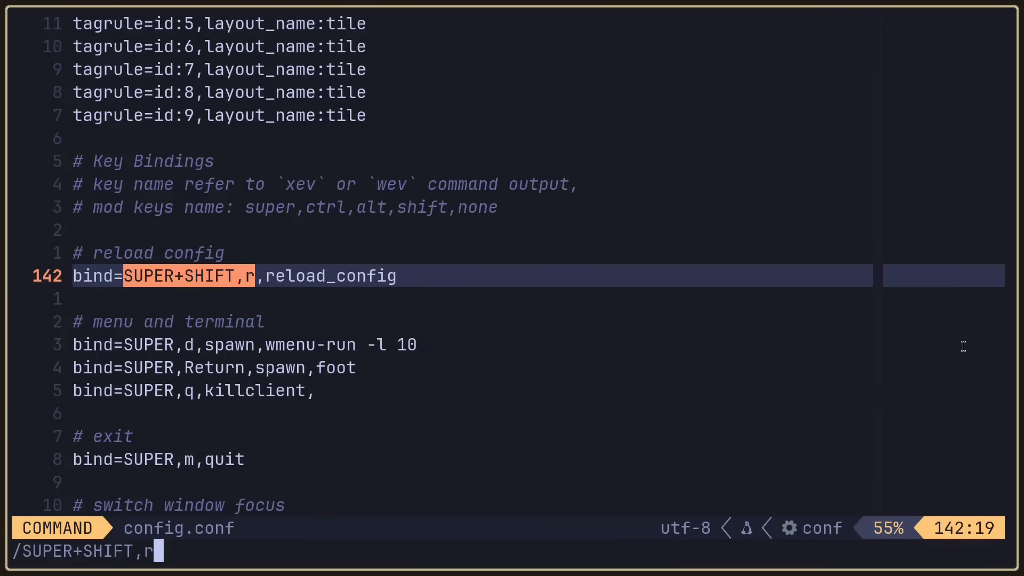
pyautogui.press('Return')
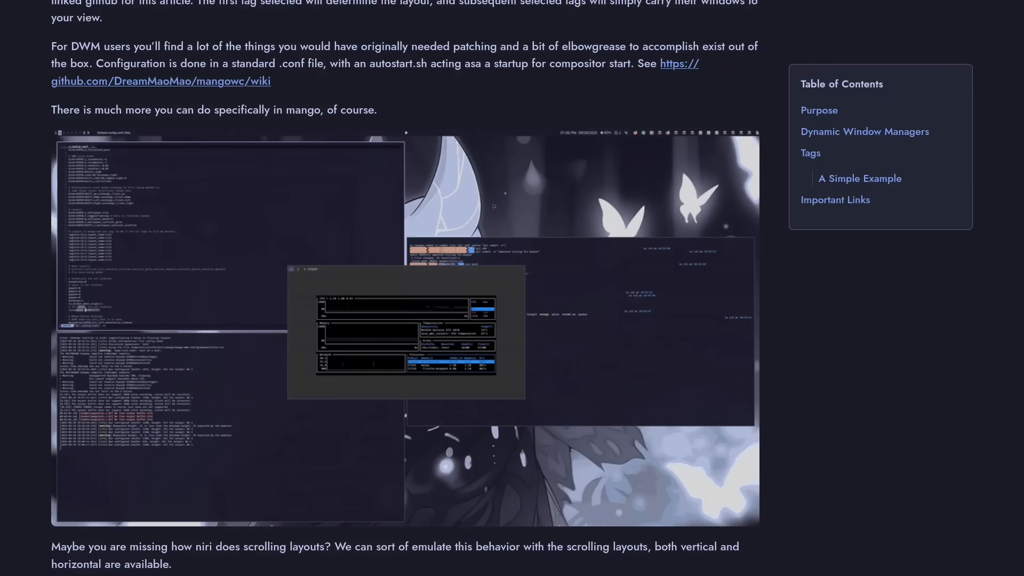
# Scroll the Mango article past the example gif to the Important Links list.
pyautogui.scroll(3)
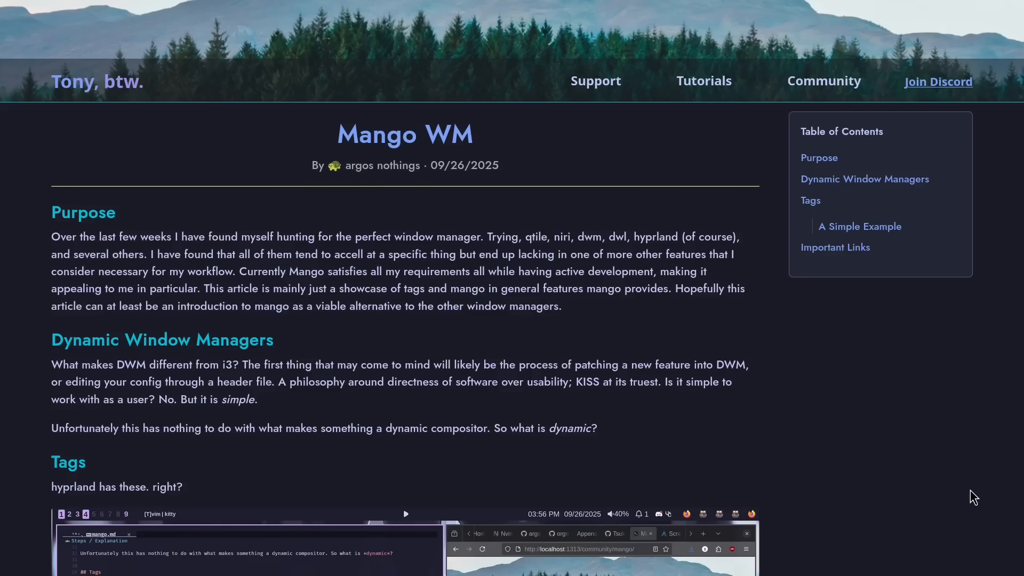
pyautogui.moveTo(983, 329)
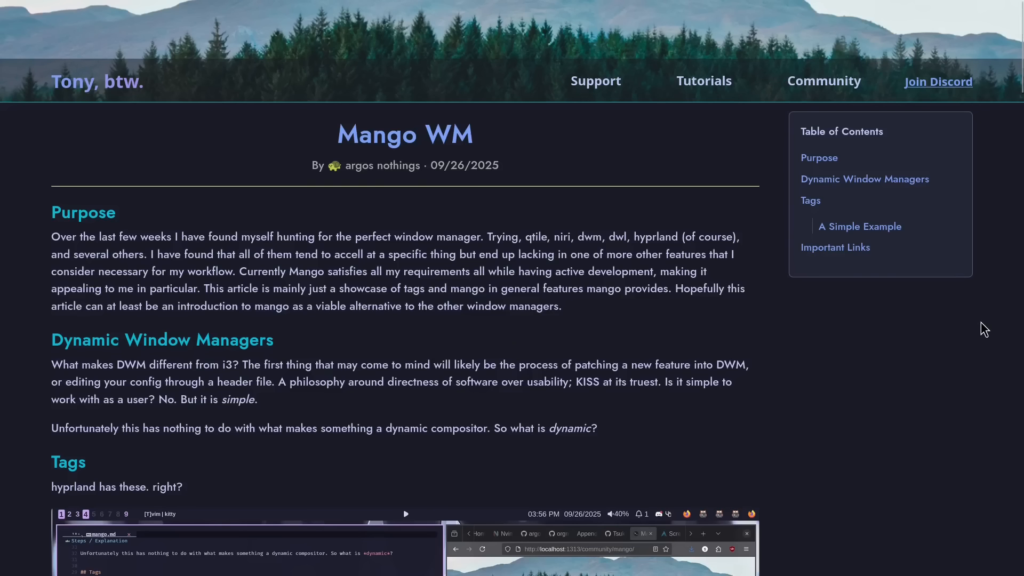
pyautogui.moveTo(966, 340)
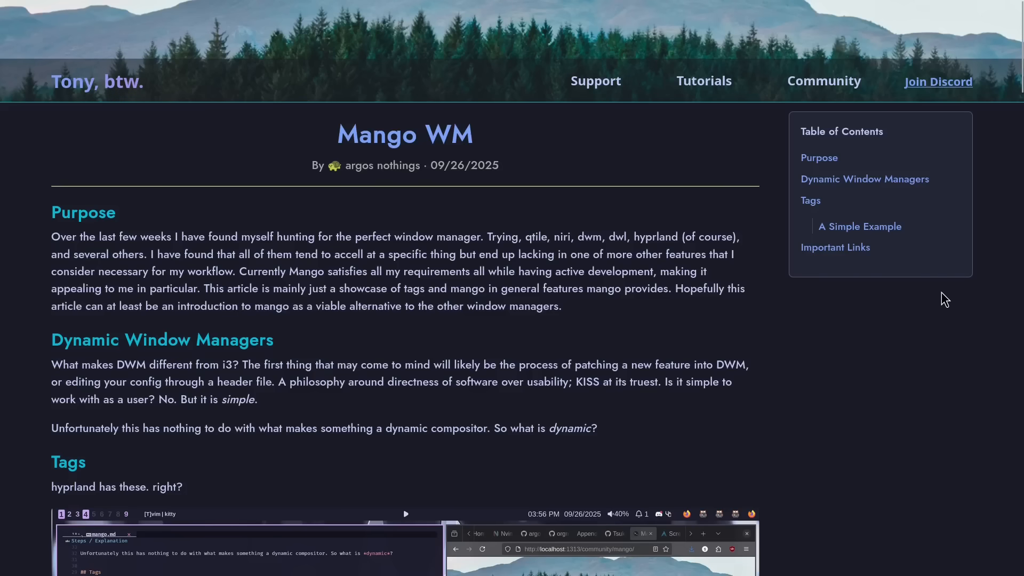
pyautogui.scroll(-3)
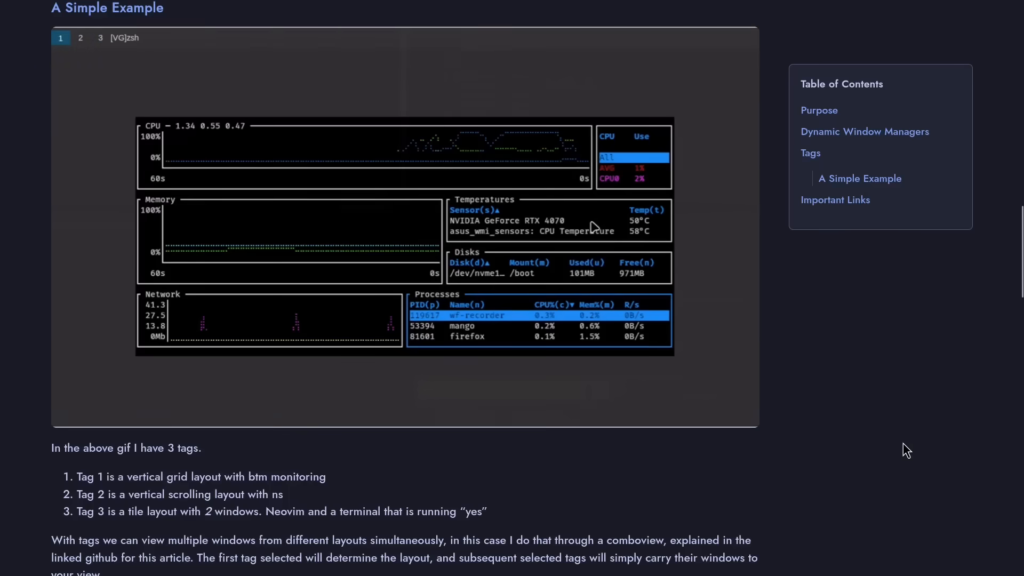
pyautogui.click(80, 37)
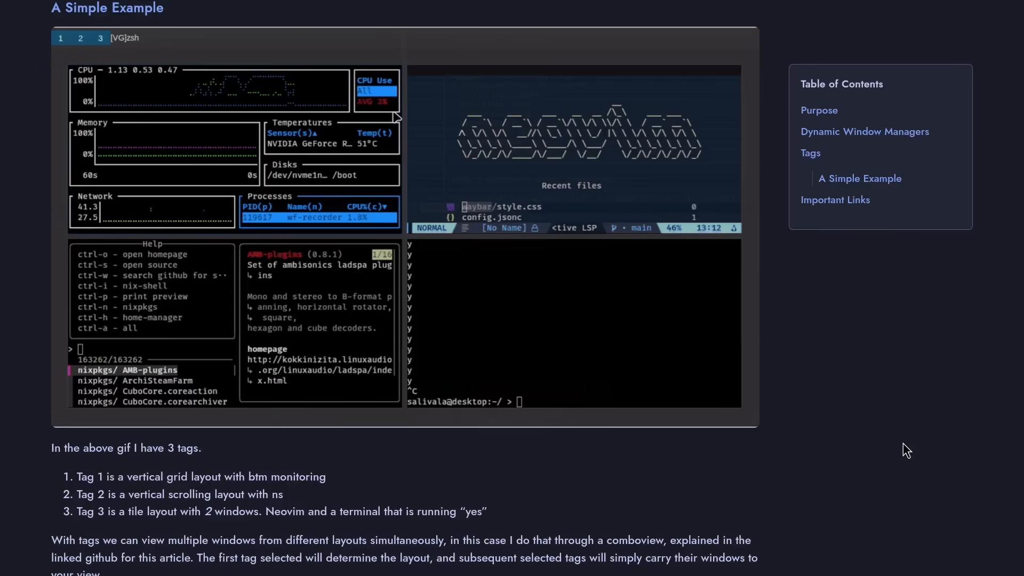
pyautogui.scroll(-3)
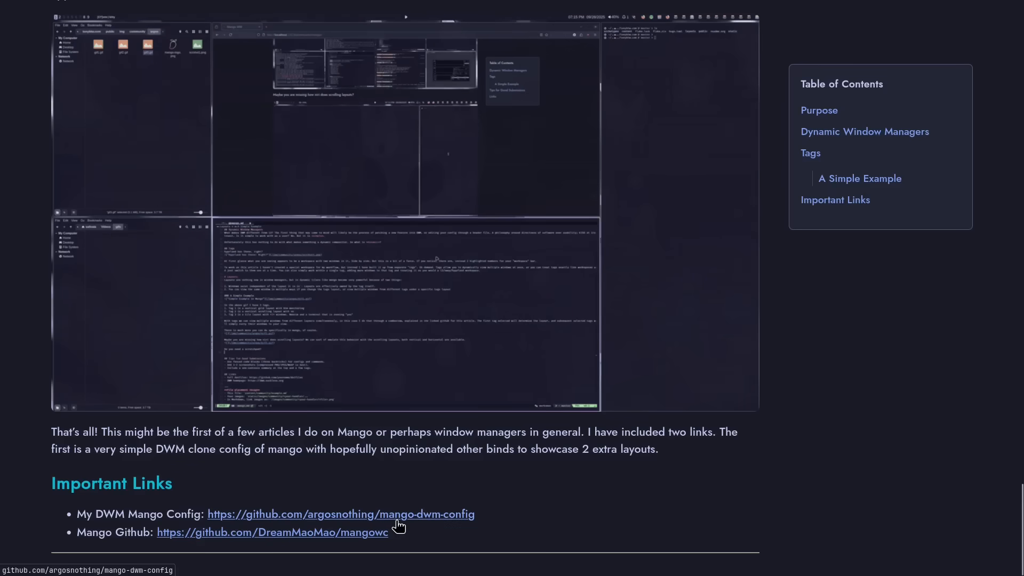
# Follow the My DWM Mango Config link to the argosnothing/mango-dwm-config repository.
pyautogui.click(340, 514)
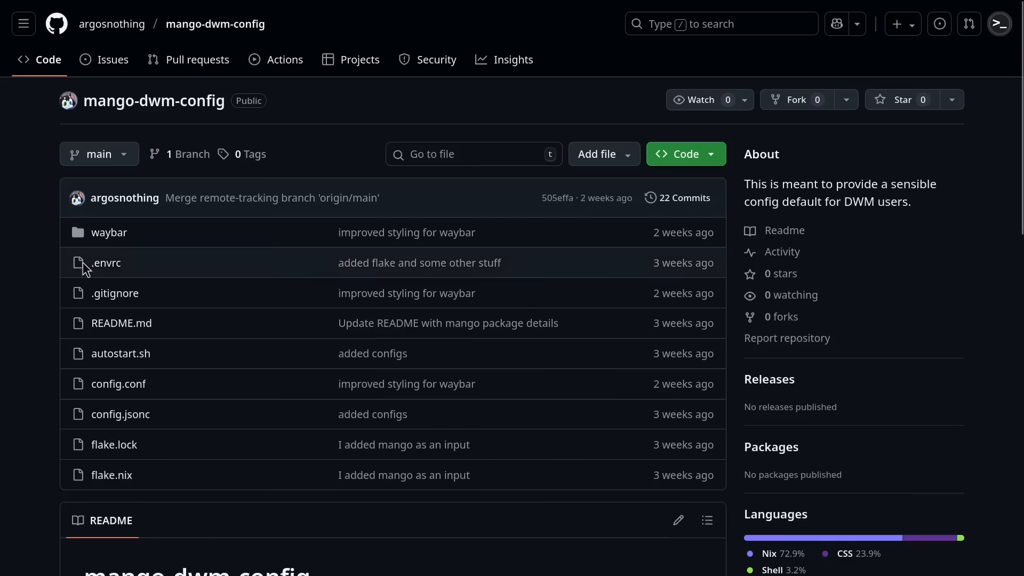
pyautogui.moveTo(30, 297)
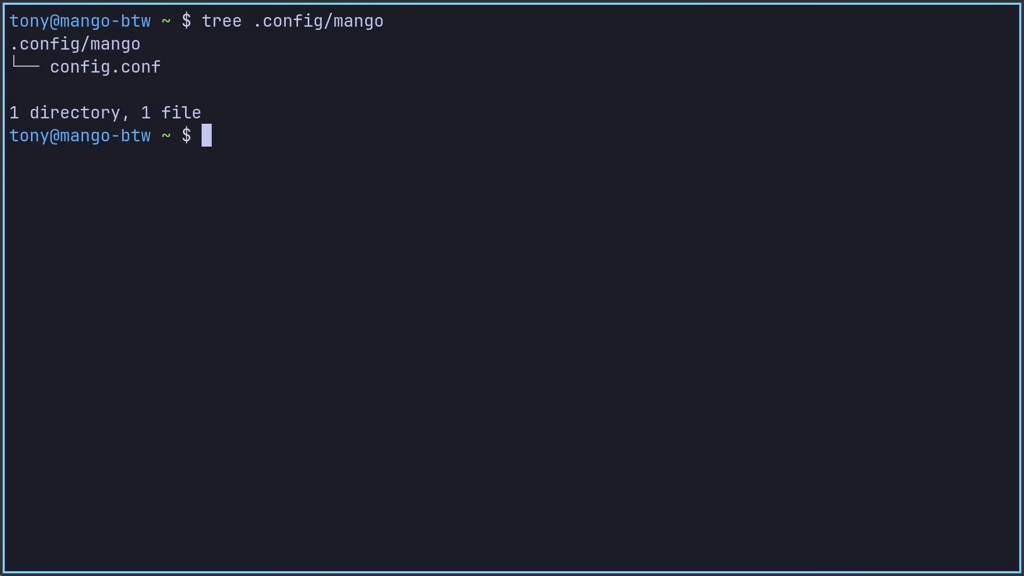
# Clone github.com/tonybanters/waybar, copy its files into ~/.config/mango, and list that folder.
pyautogui.write('git clone')
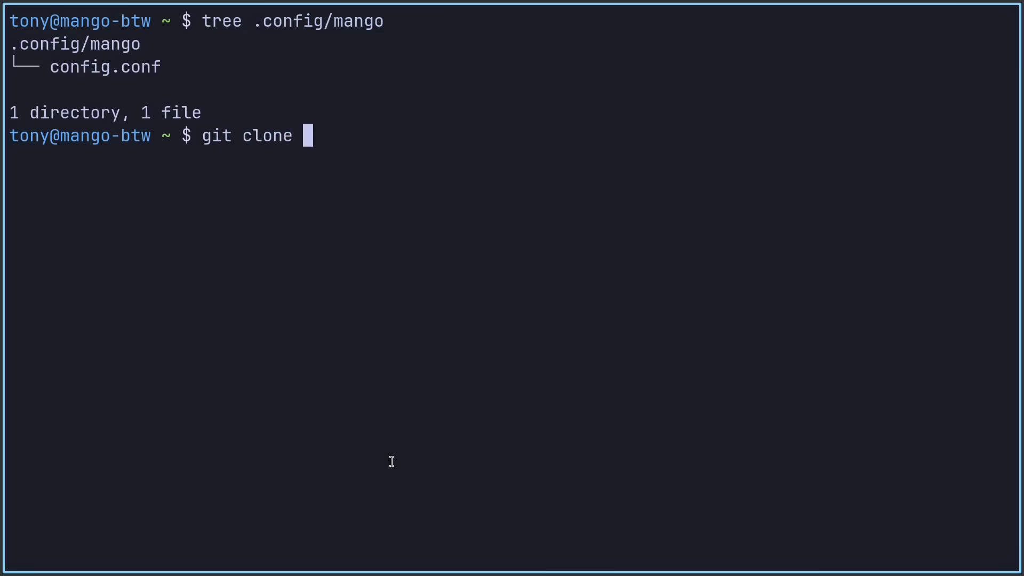
pyautogui.write('https://www.github.com')
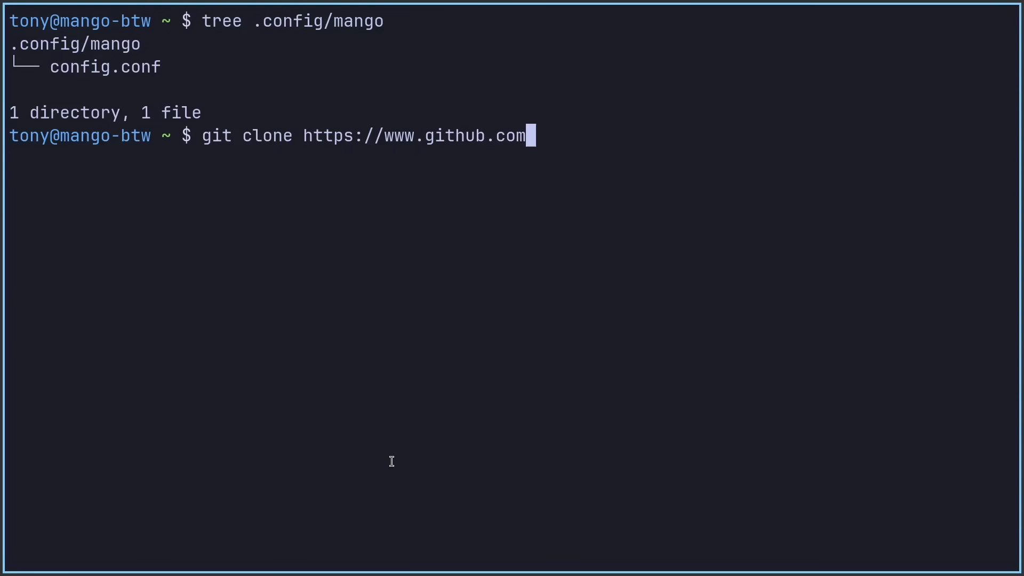
pyautogui.write('/tonybanters/waybar')
pyautogui.write('cp waybar/* ~/.')
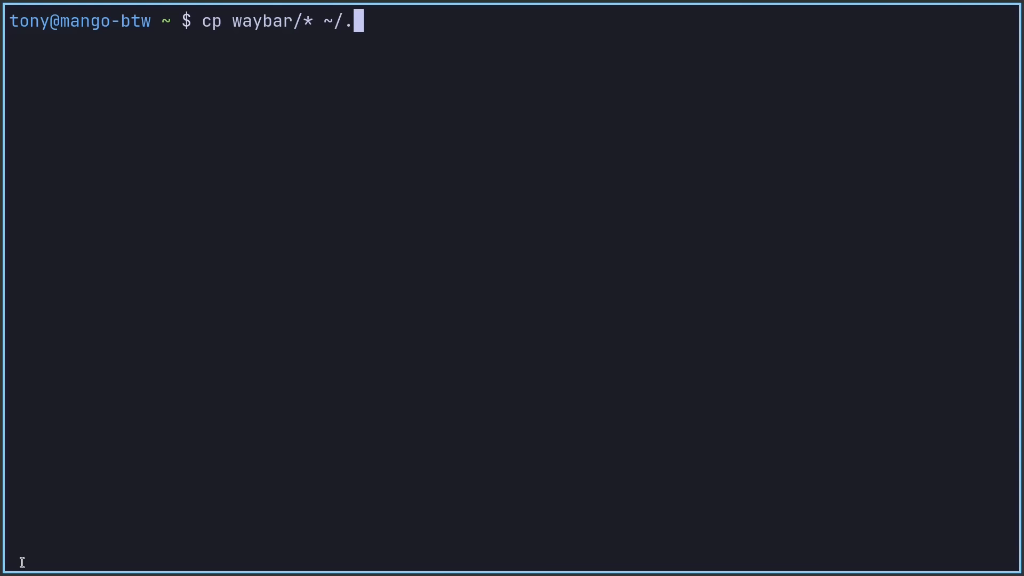
pyautogui.write('config/m')
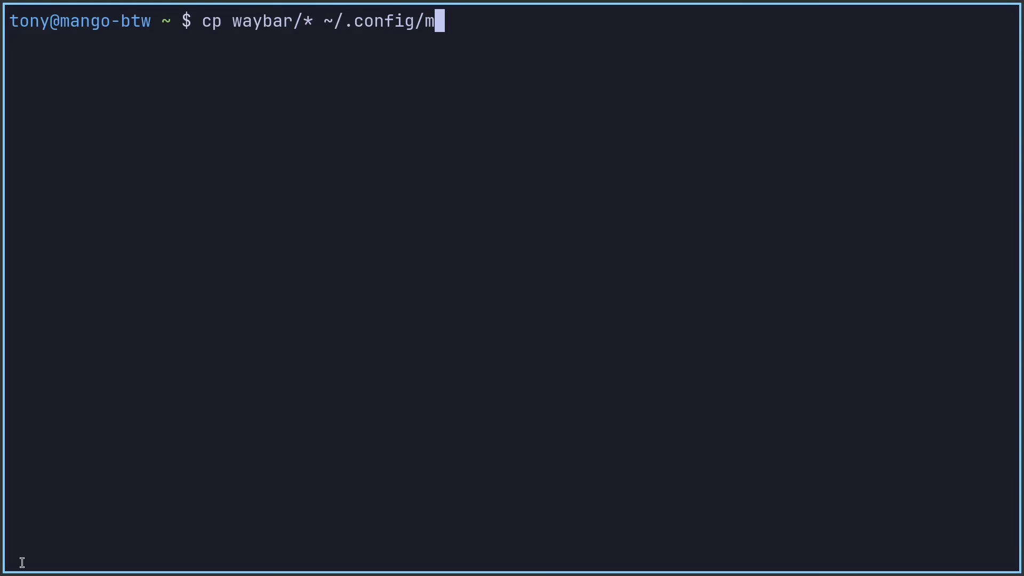
pyautogui.press('ctrl+r')
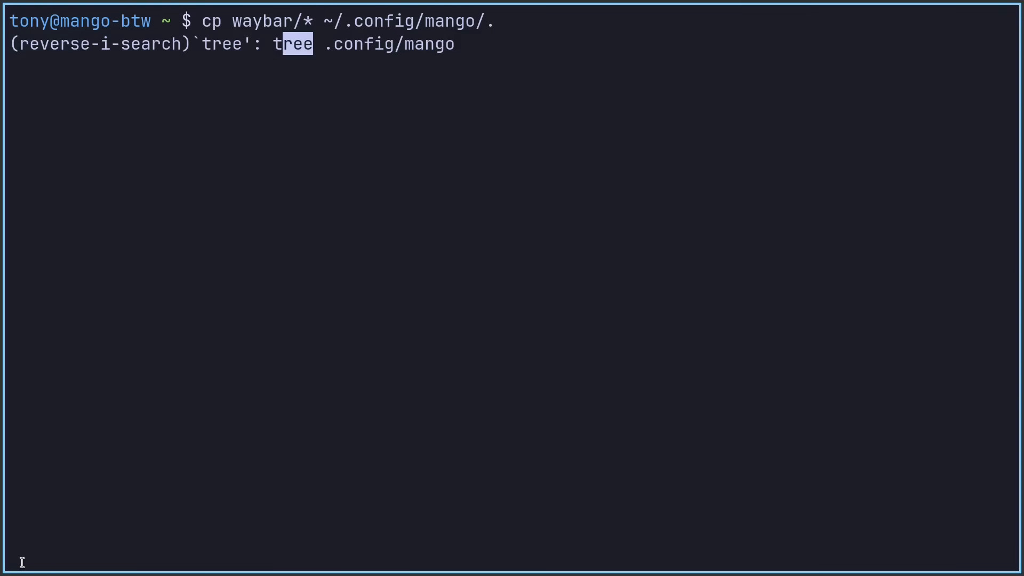
pyautogui.press('Return')
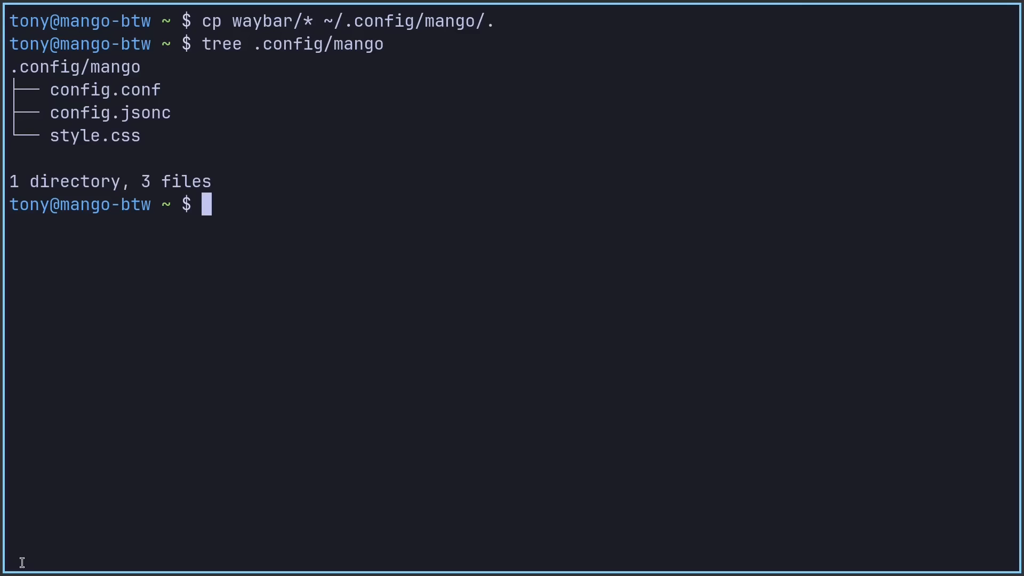
pyautogui.moveTo(701, 464)
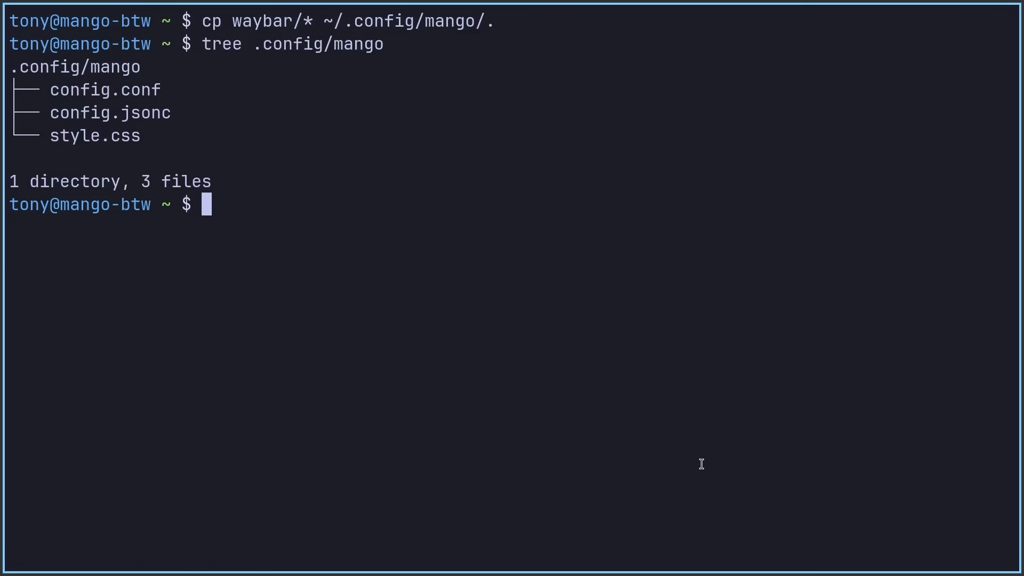
# Create ~/.config/mango/autostart.sh in Vim.
pyautogui.write('vim ~/.co')
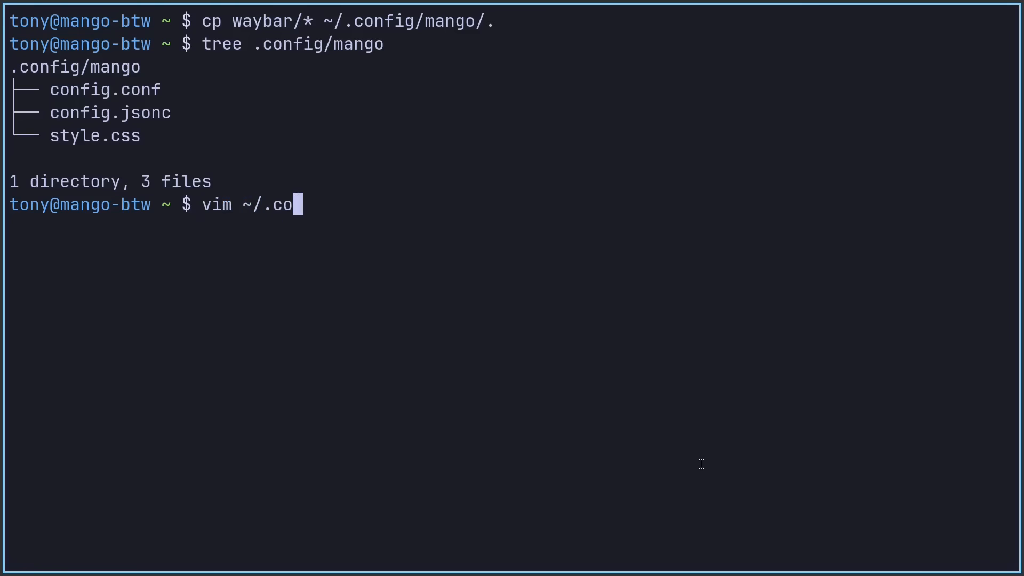
pyautogui.write('nfig/m')
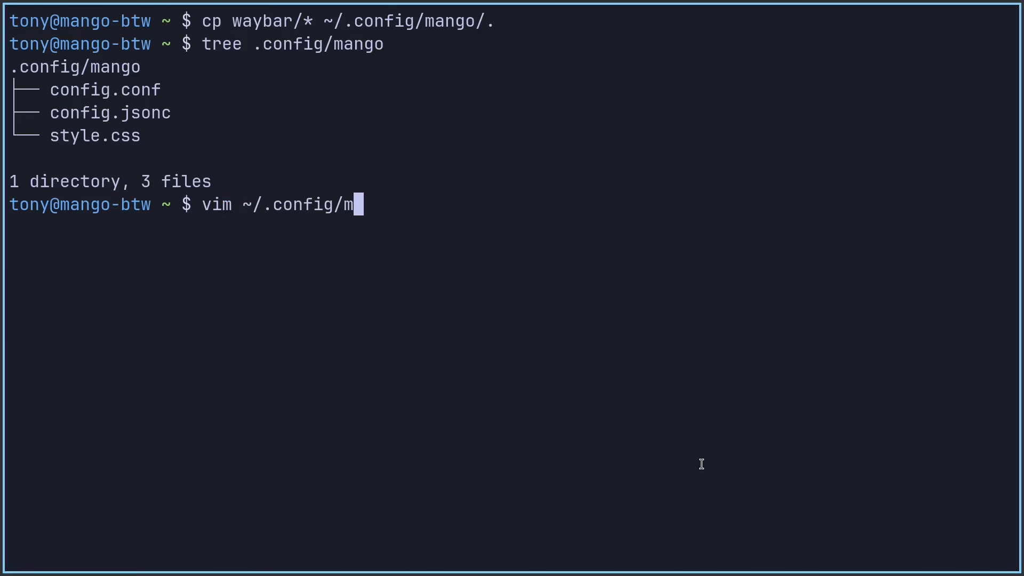
pyautogui.write('ango/autostar')
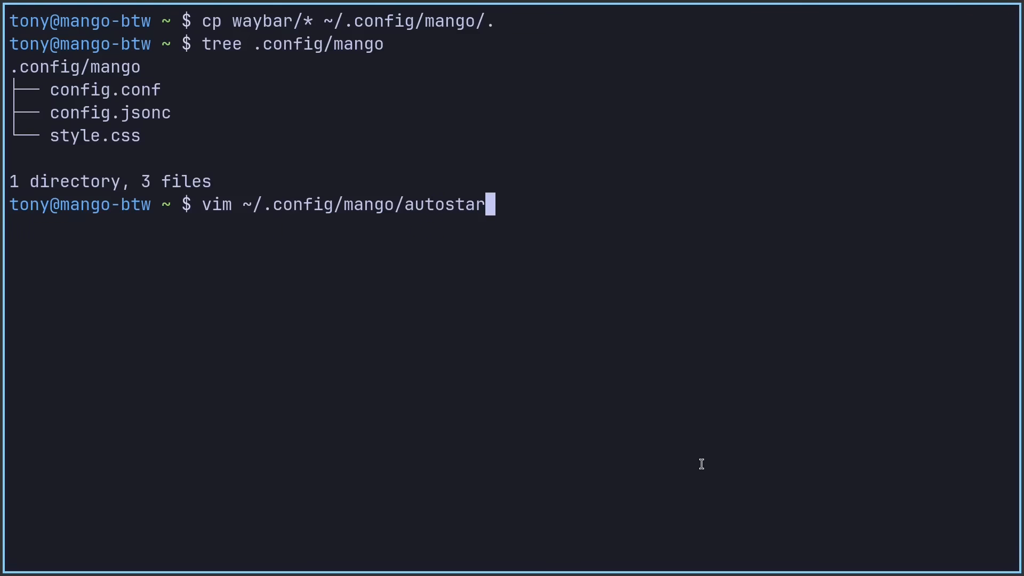
pyautogui.press('Return')
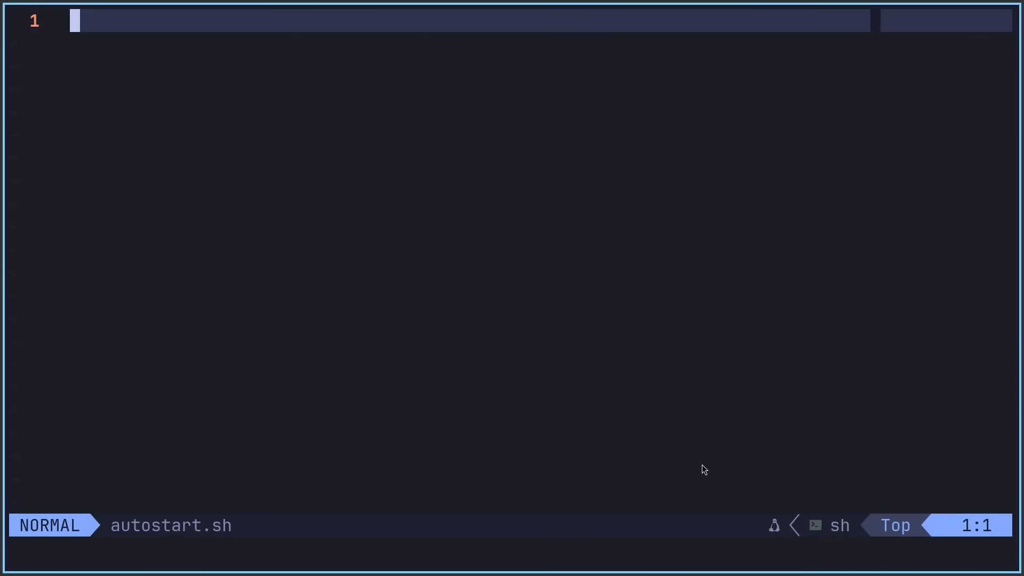
# Write a waybar launch line using mango's config.jsonc and style.css, output sent to /dev/null.
pyautogui.write('waybar')
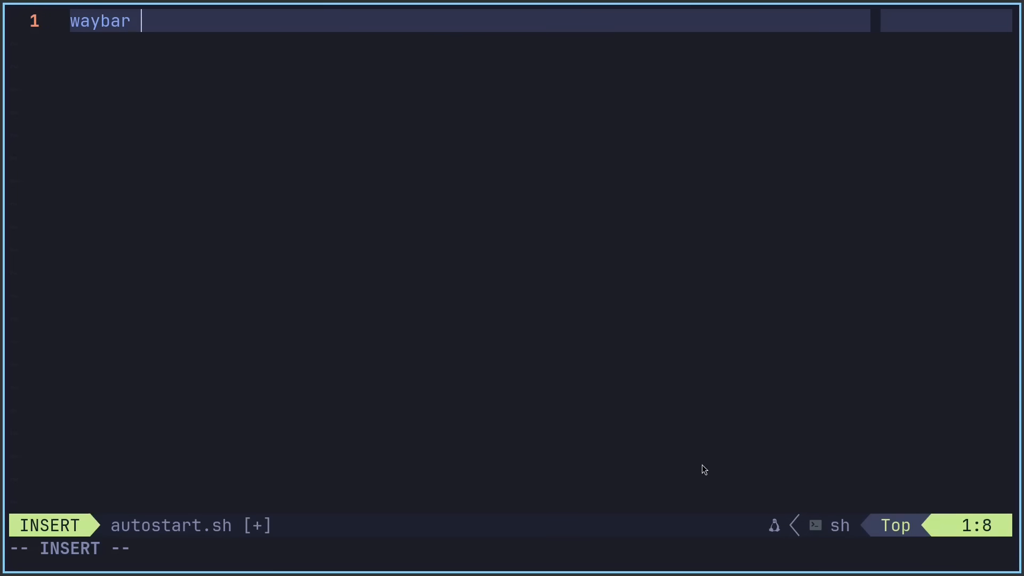
pyautogui.write('-c')
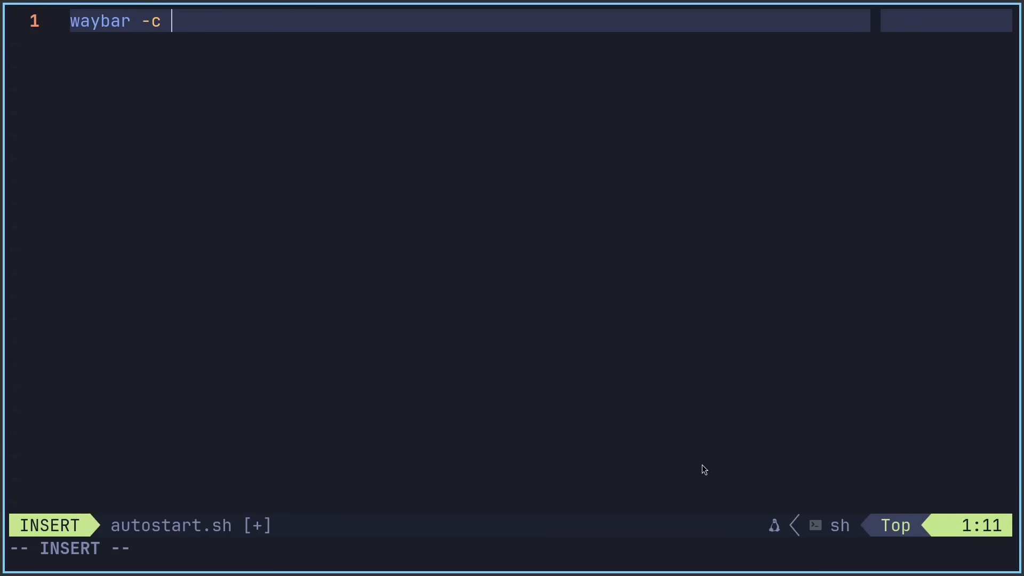
pyautogui.write('~/.config')
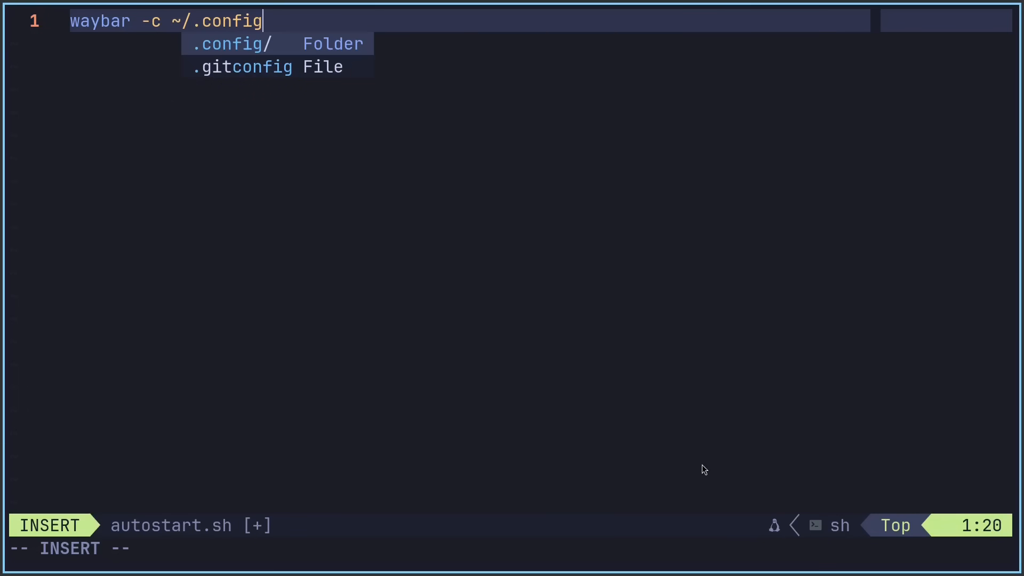
pyautogui.write('/mango/config.jsonc')
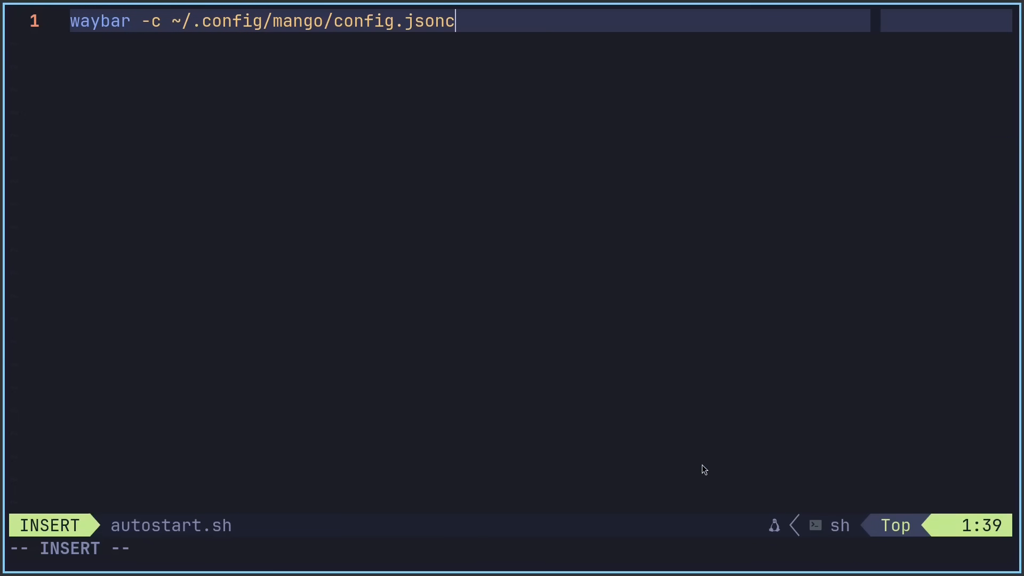
pyautogui.write('-s')
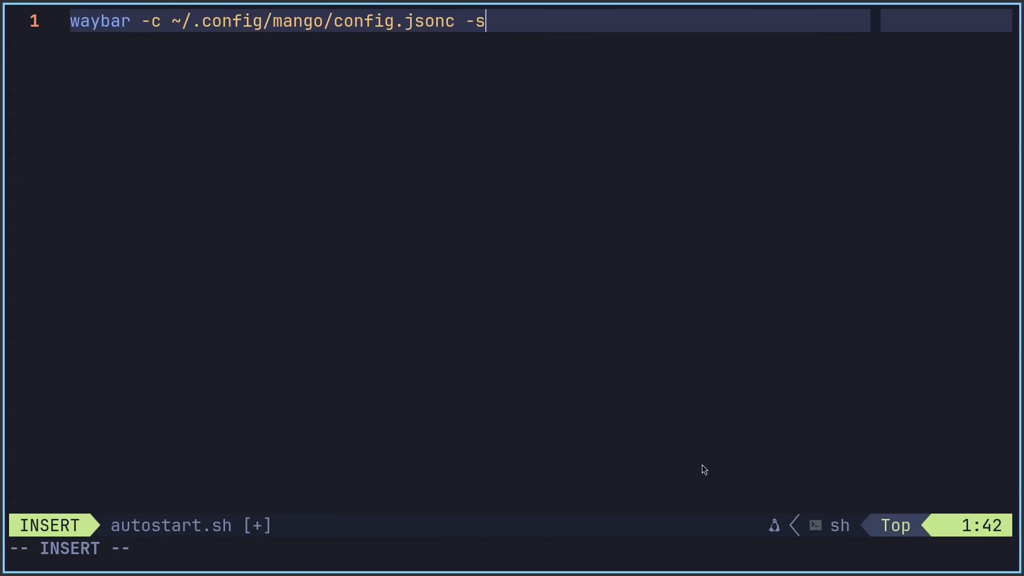
pyautogui.write('~/.config/ma')
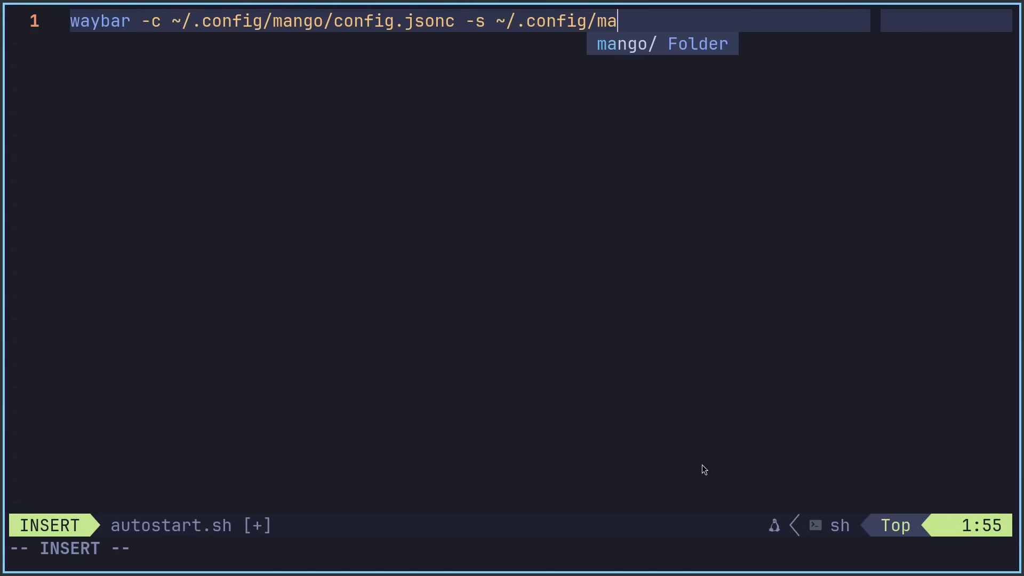
pyautogui.write('ngo/st')
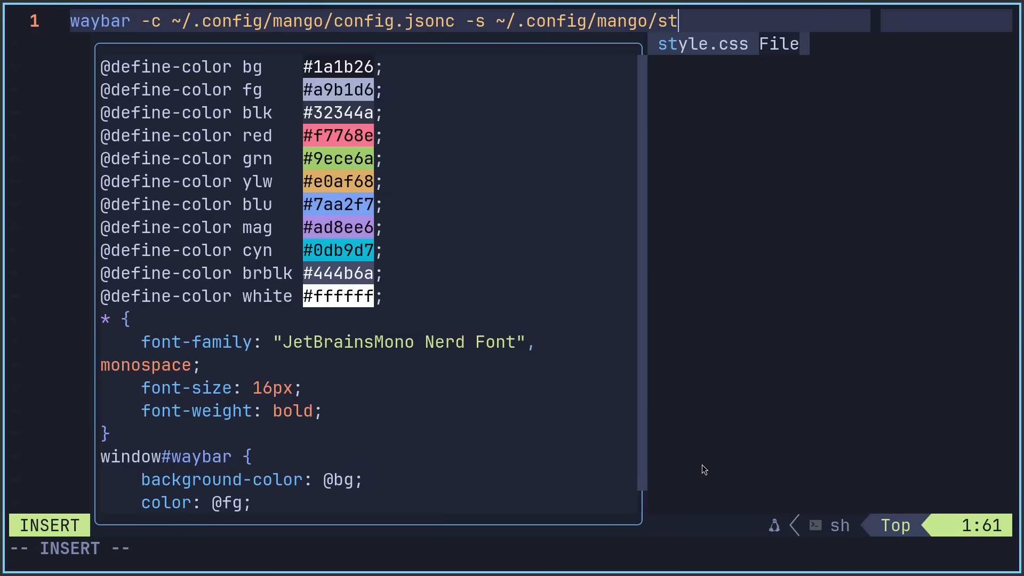
pyautogui.write('yle.css >/')
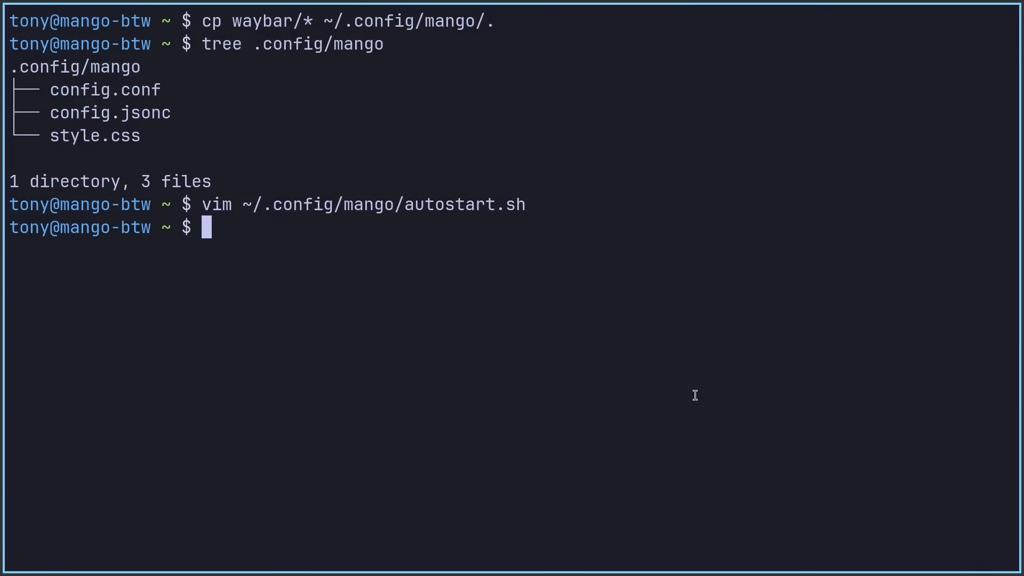
# Launch waybar in the background with the mango config.jsonc and style.css.
pyautogui.write('waybar -c ~/.config/mango/config.jsonc -s ~/.config/mango/style.css >/dev/null 2>&1 &')
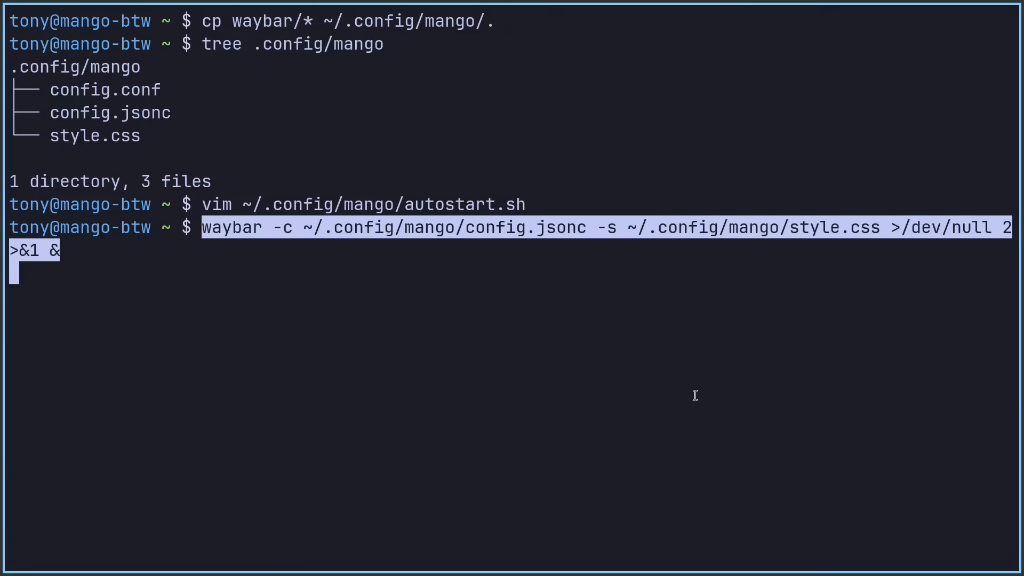
pyautogui.press('Return')
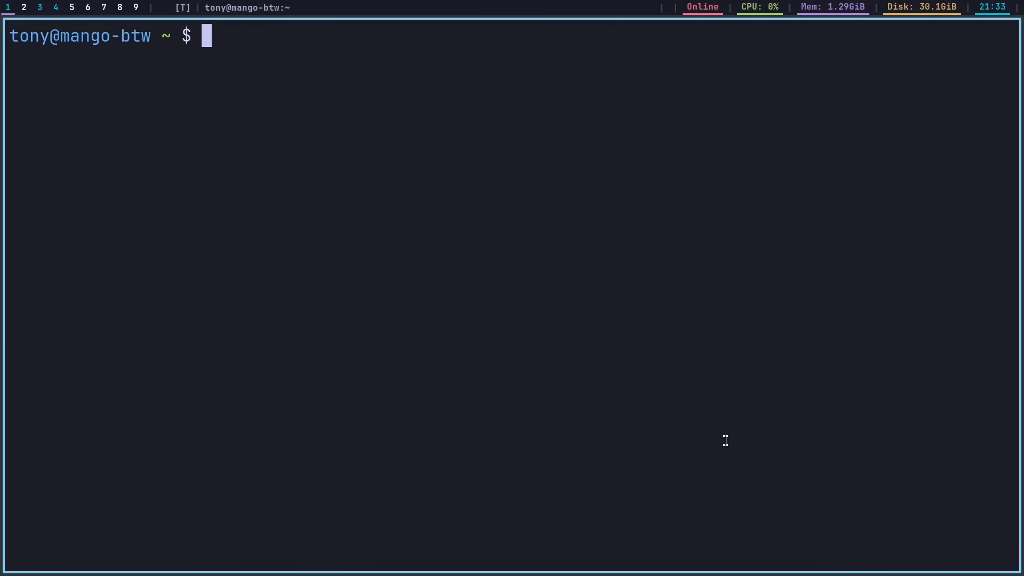
# Run swaybg -i ~/walls/wall4.jpg & disown to set the desert dune wallpaper.
pyautogui.write('swayb')
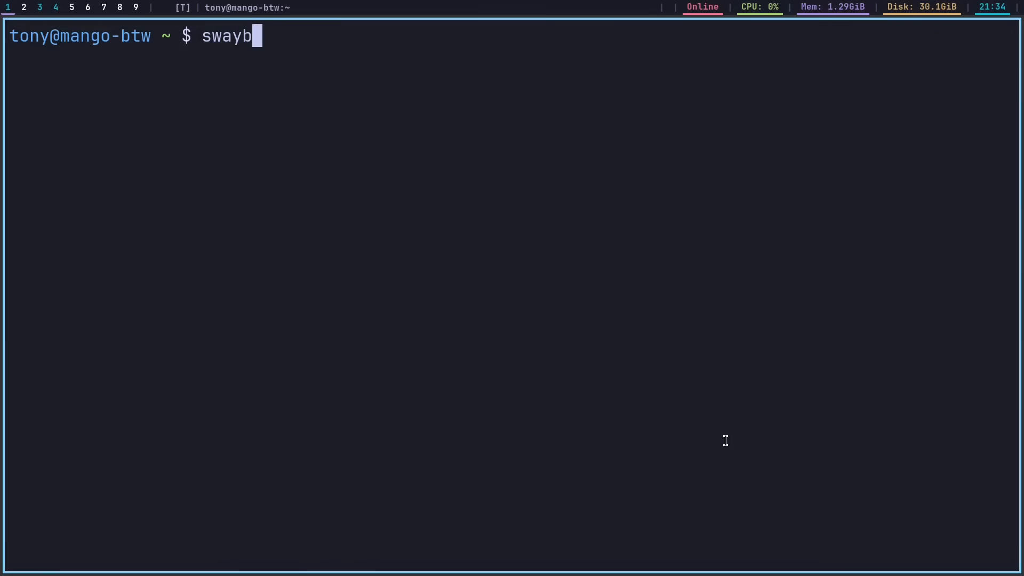
pyautogui.write('g -i ~/walls')
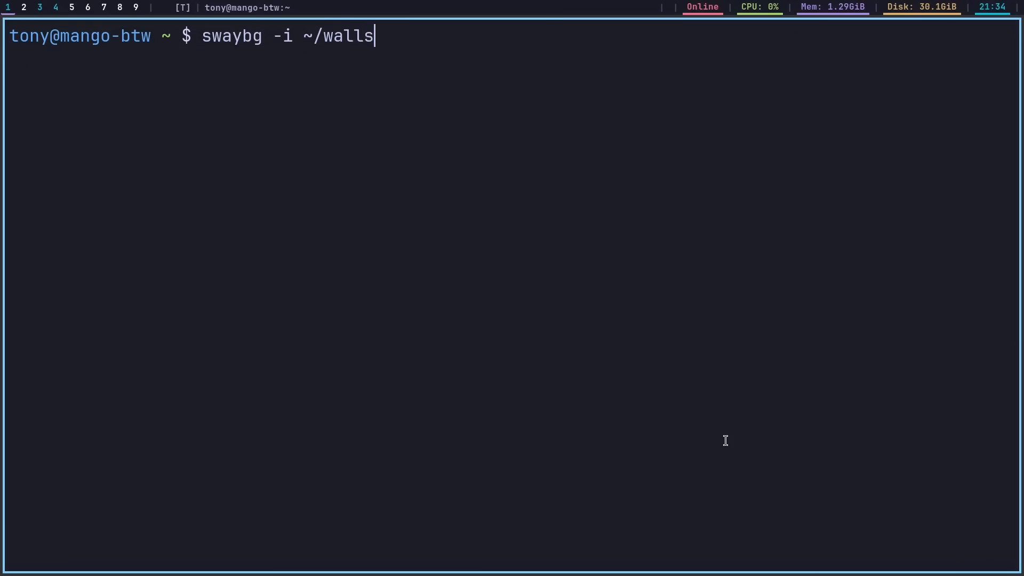
pyautogui.write('/wall4.jpg')
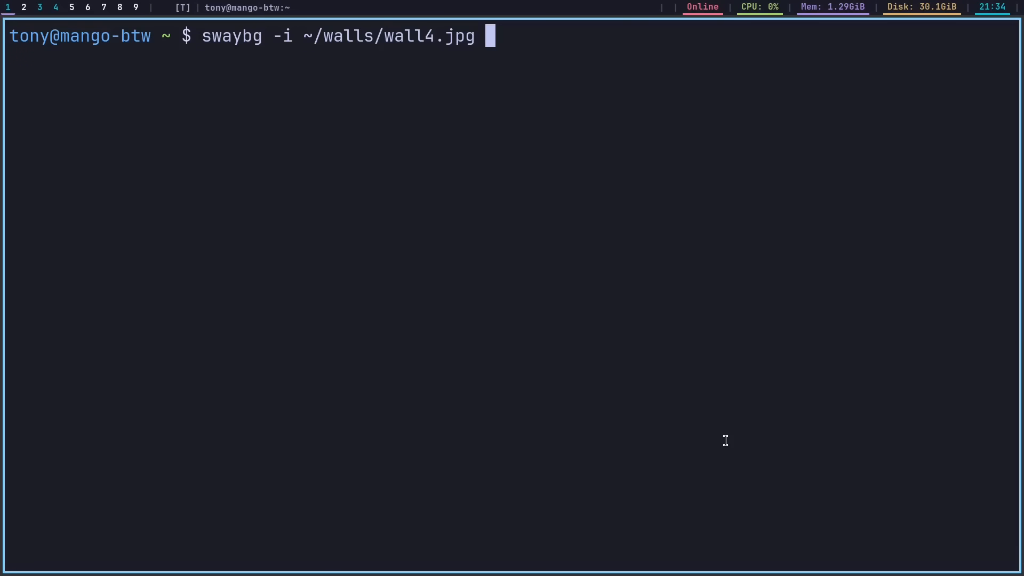
pyautogui.write('& disown')
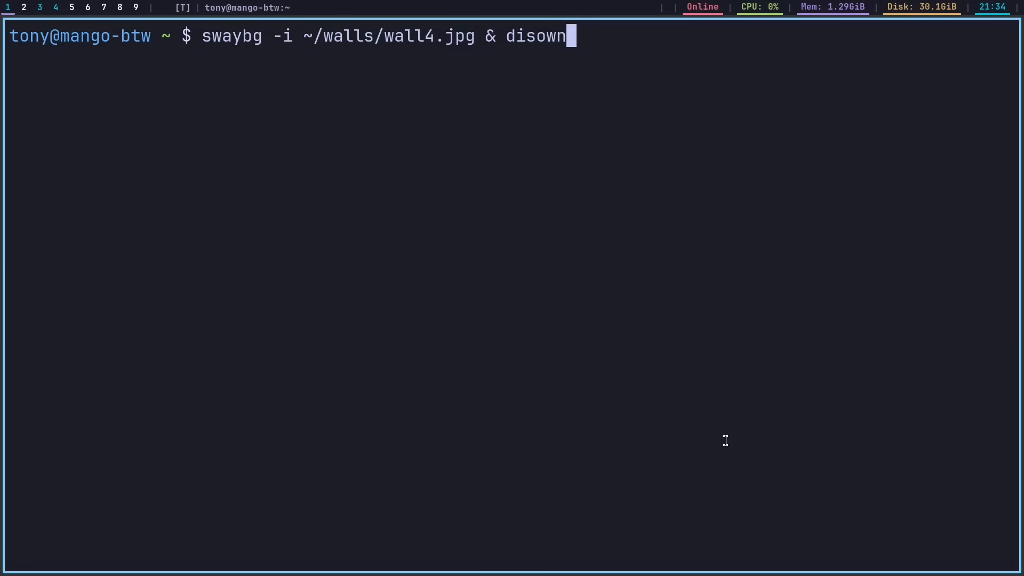
pyautogui.press('Return')
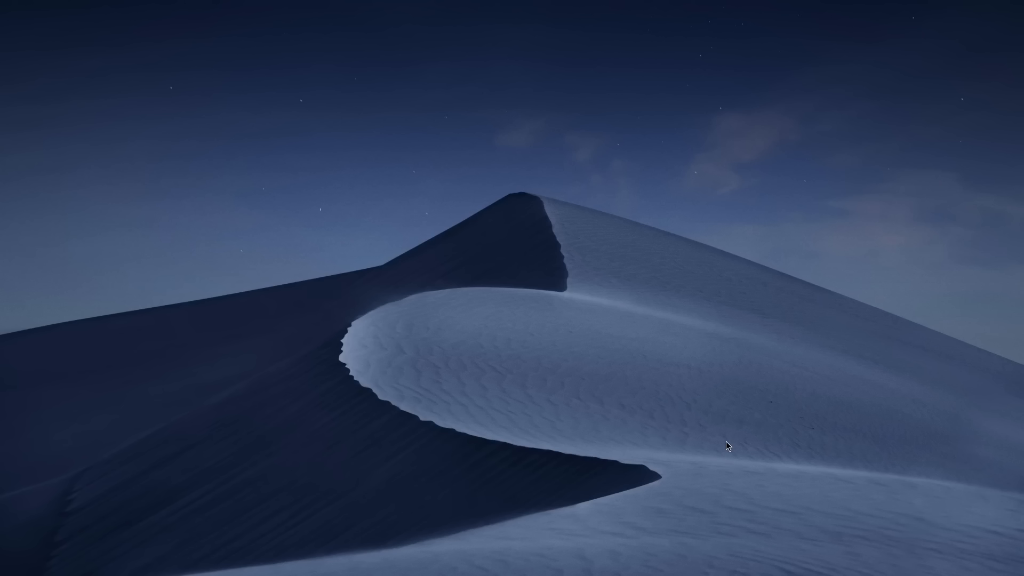
pyautogui.moveTo(932, 481)
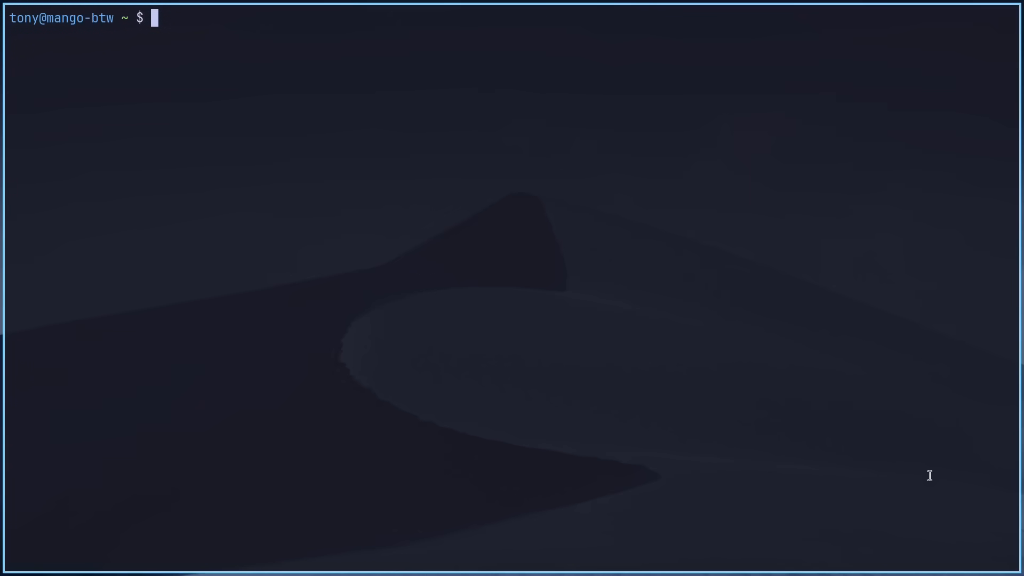
# Add swaybg -i ~/walls/wall4.jpg >/dev/null 2>&1 & below the waybar line, then save and quit.
pyautogui.write('waybar -c ~/.config/mango/config.jsonc -s ~/.config/mango/style.css >/dev/null 2>&1 &')
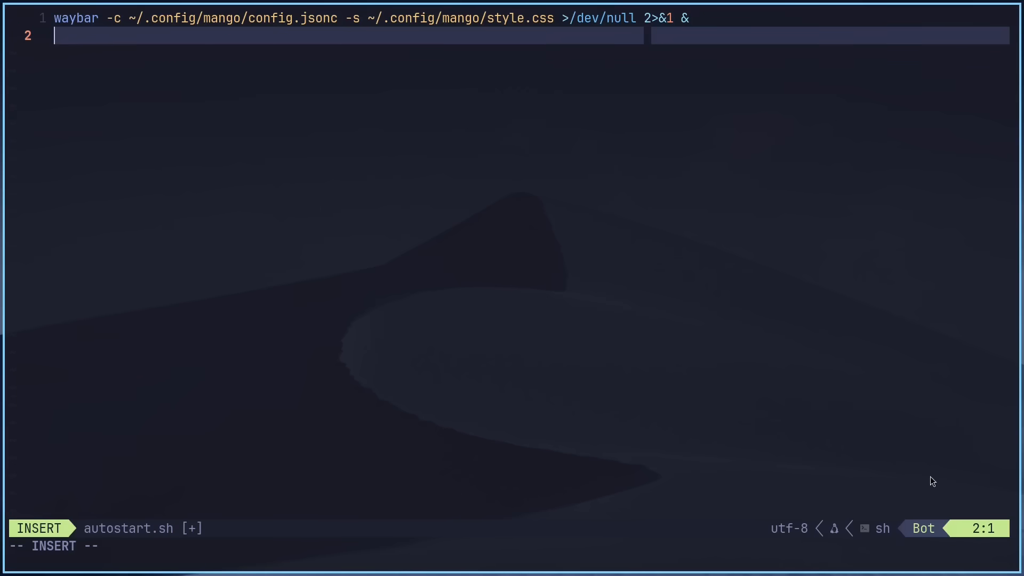
pyautogui.write('swaybg')
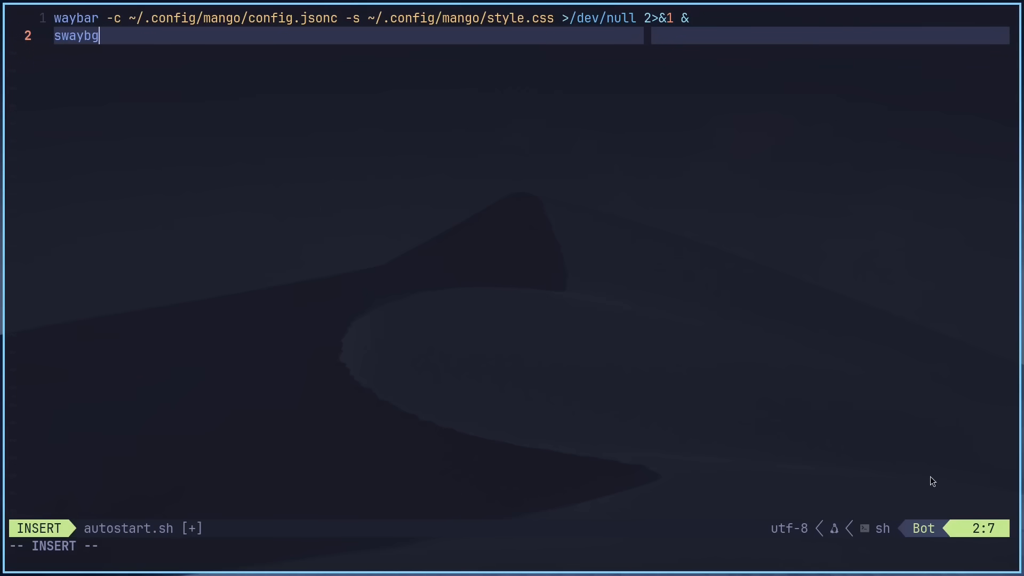
pyautogui.write('-i ~/wals')
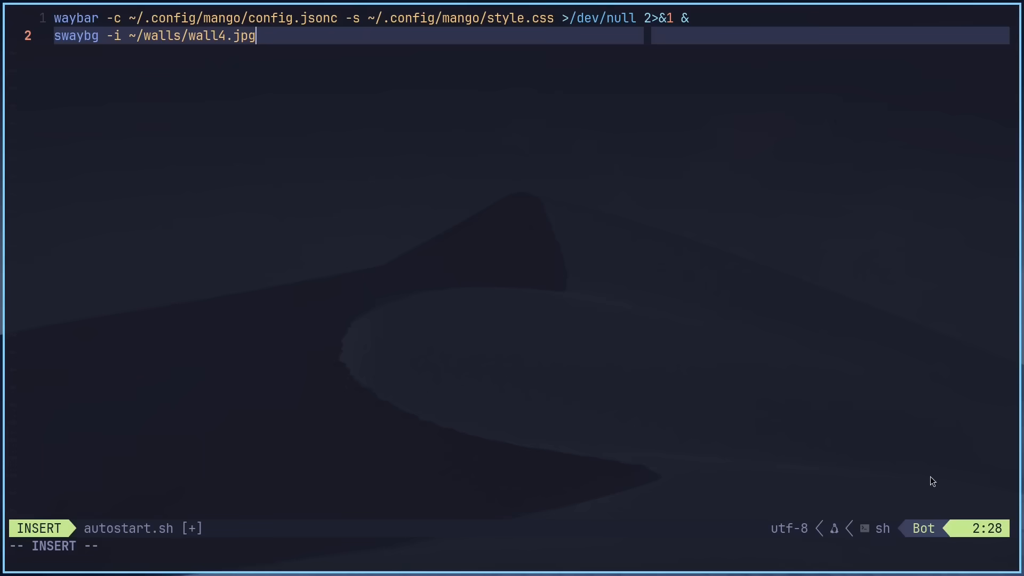
pyautogui.write('>/dev/null 2>')
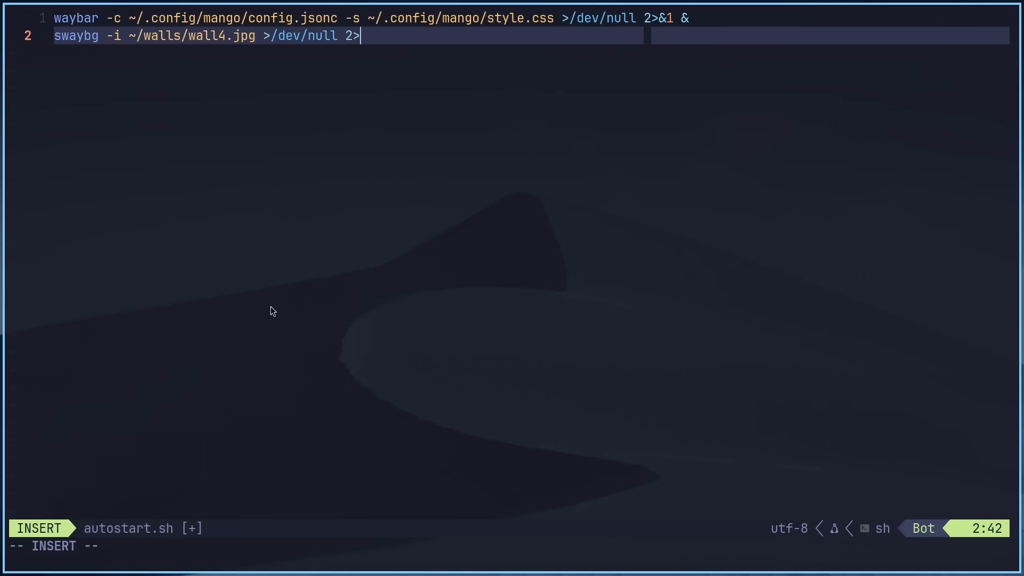
pyautogui.write('&1 &')
pyautogui.click(512, 546)
pyautogui.write(':q')
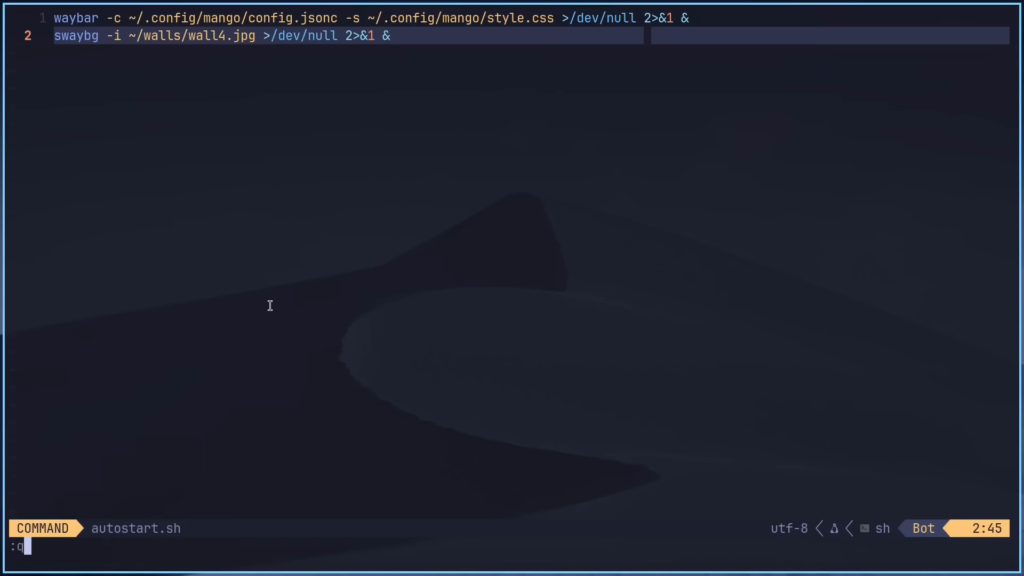
pyautogui.press('Return')
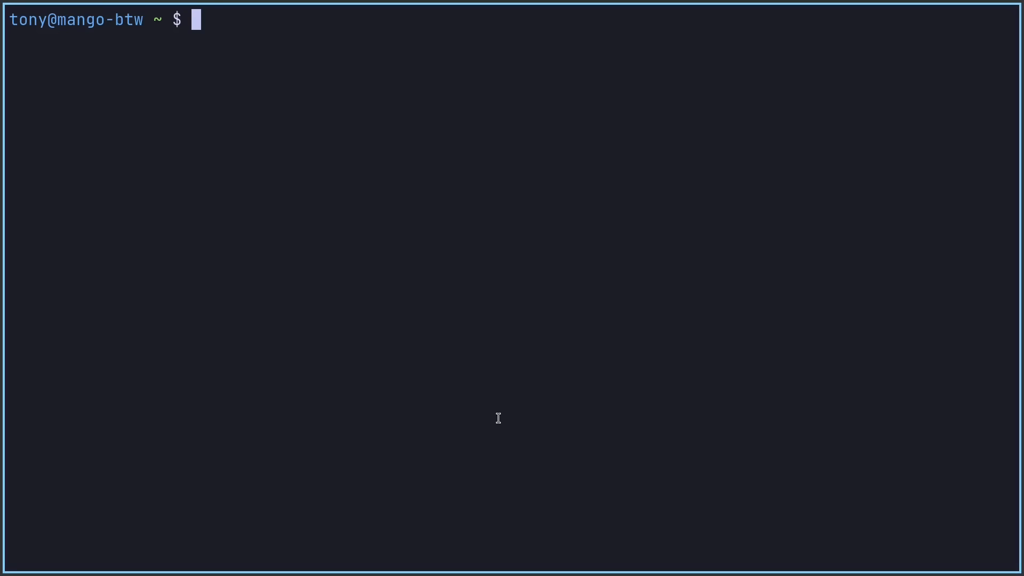
# Run chmod +x ~/.config/mango/autostart.sh.
pyautogui.write('chmod +x ~/.co')
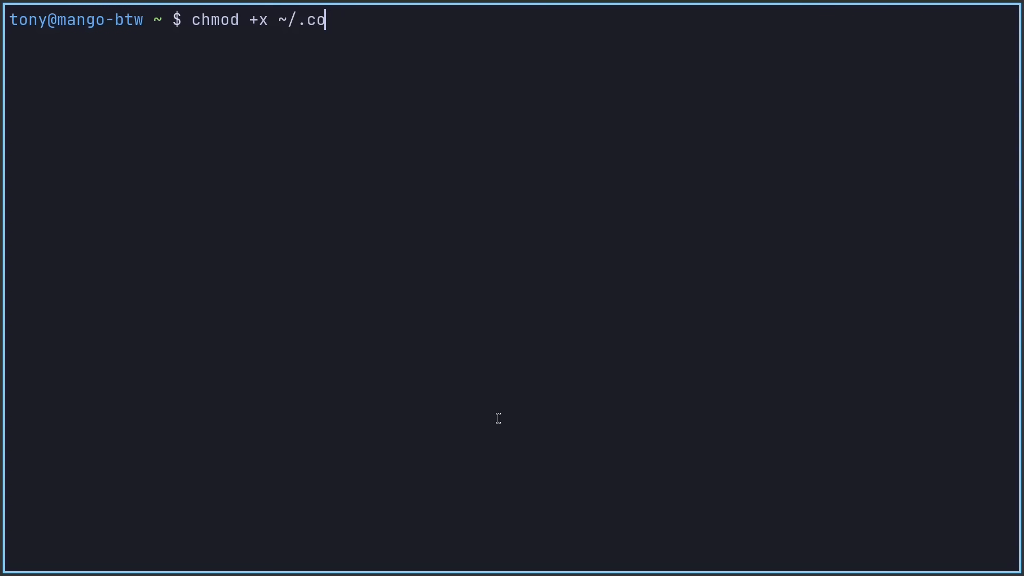
pyautogui.write('nfig/mango/autostart.sh')
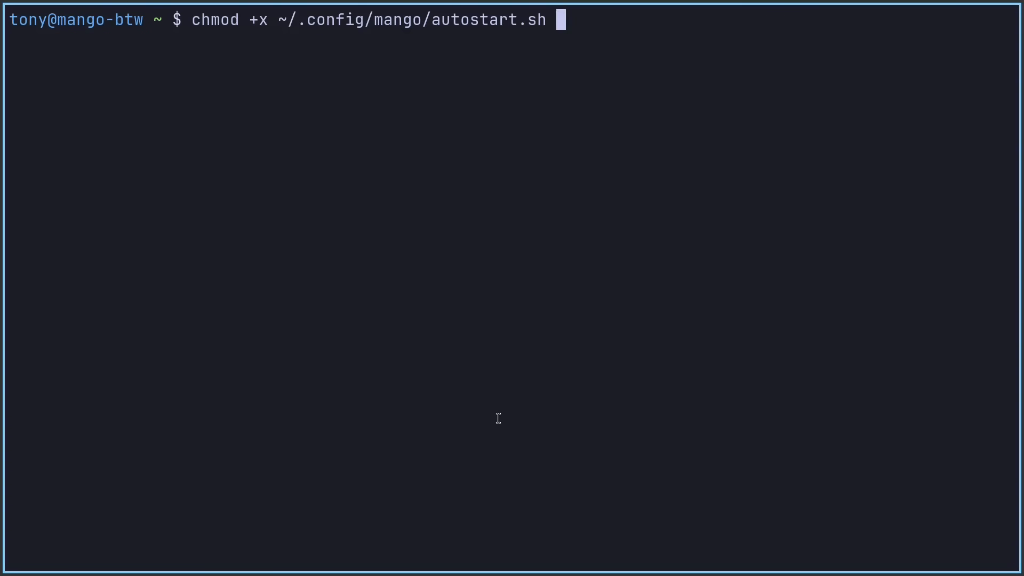
pyautogui.press('Return')
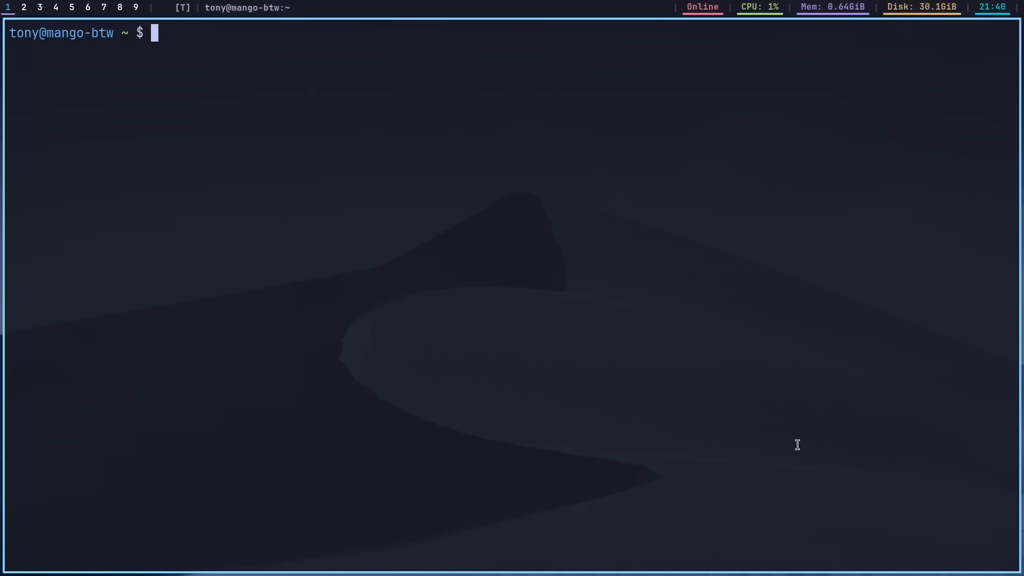
# Show a big figlet banner reading "Term 1" in a terminal.
pyautogui.write('figlet -f big "Term 1"')
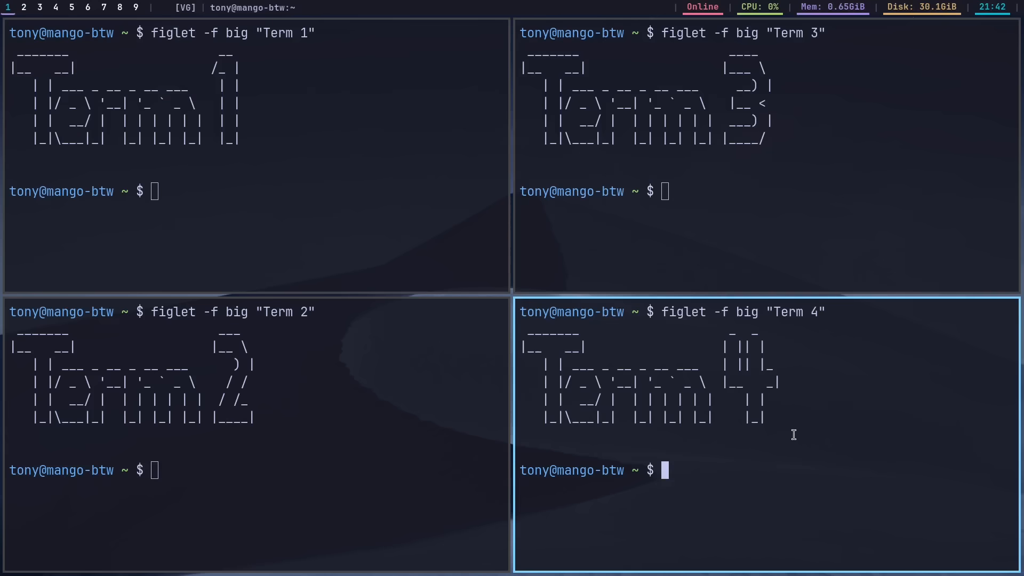
pyautogui.moveTo(766, 434)
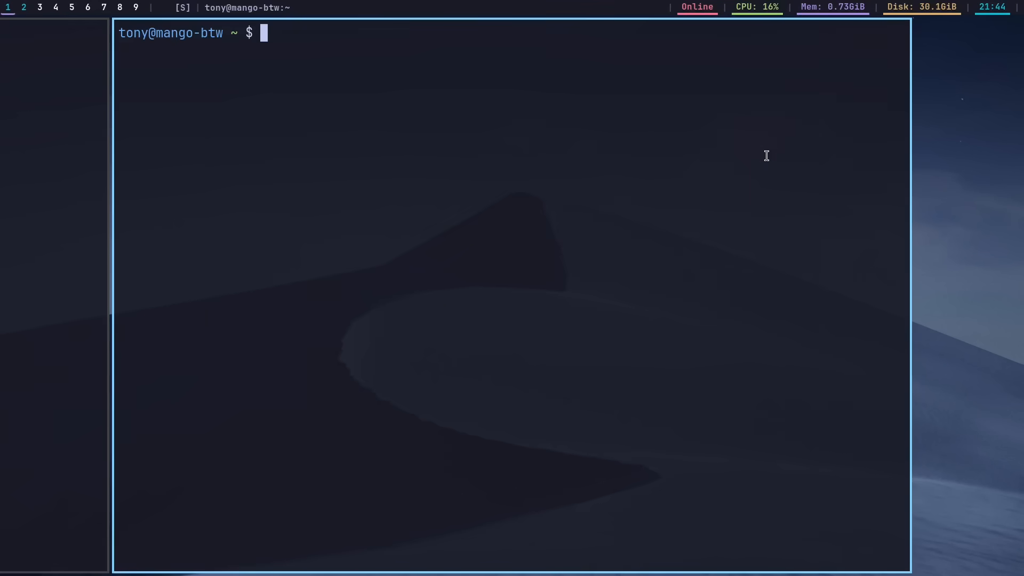
# Rearrange the open terminals into a different layout.
pyautogui.press('Return')
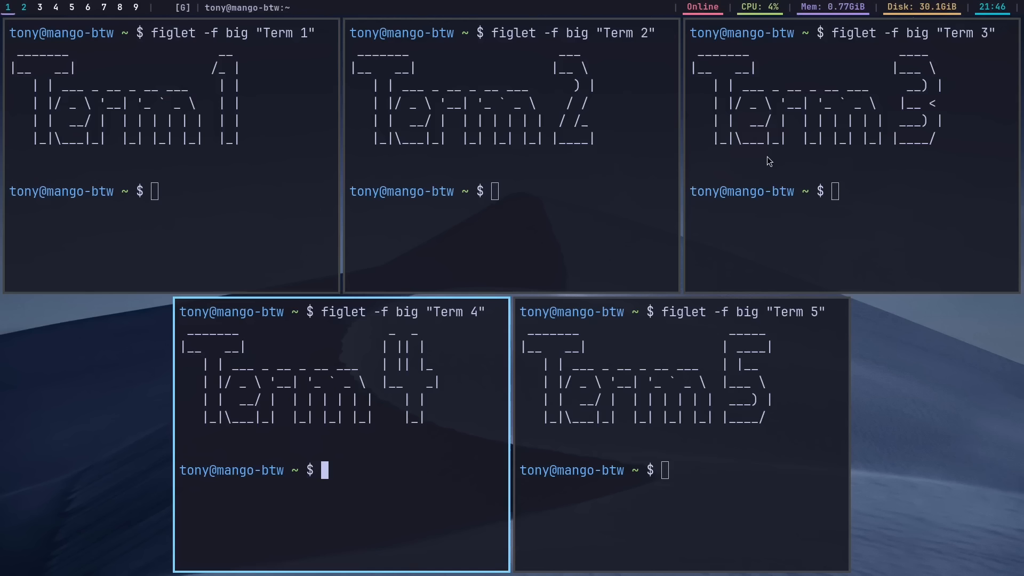
pyautogui.moveTo(766, 156)
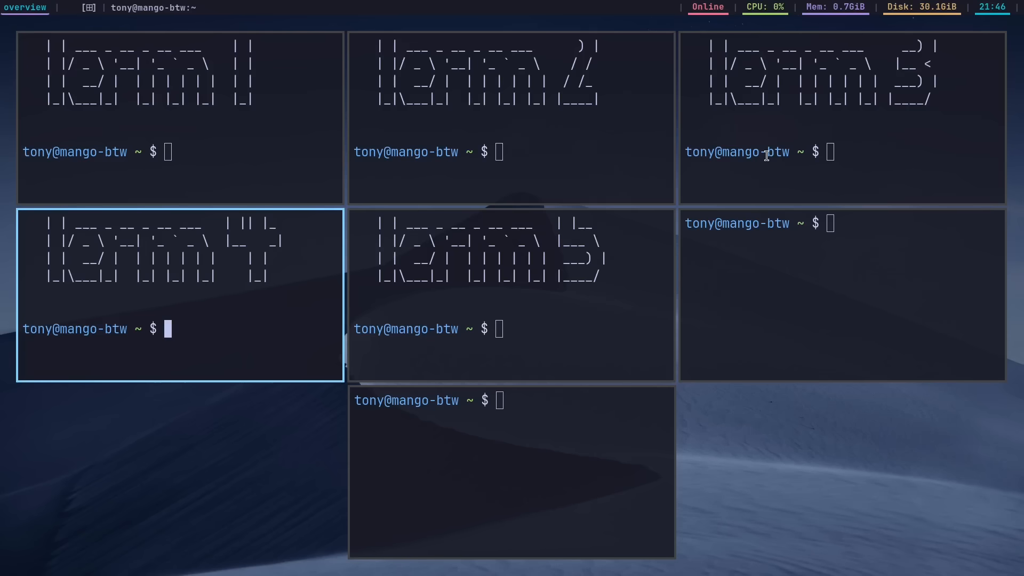
pyautogui.moveTo(242, 437)
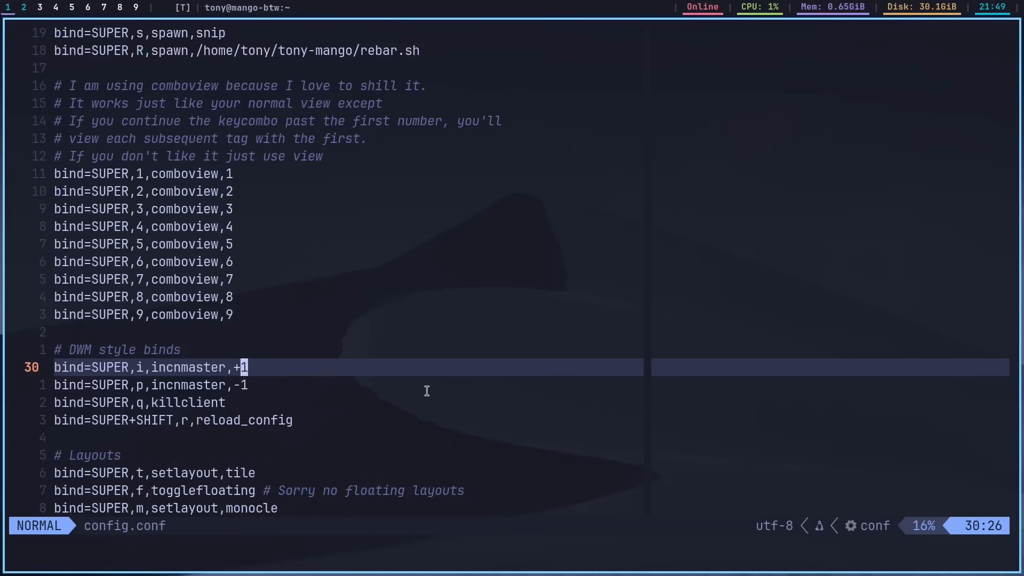
pyautogui.moveTo(429, 396)
pyautogui.write('nvim .config/mango/')
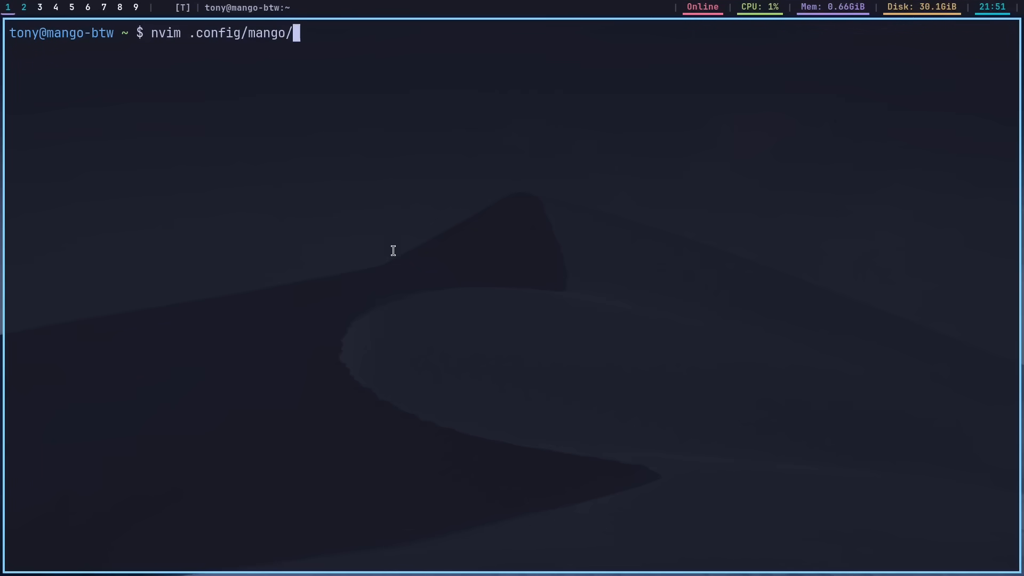
# Open ~/.config/mango in Neovim and move down the file listing.
pyautogui.press('Return')
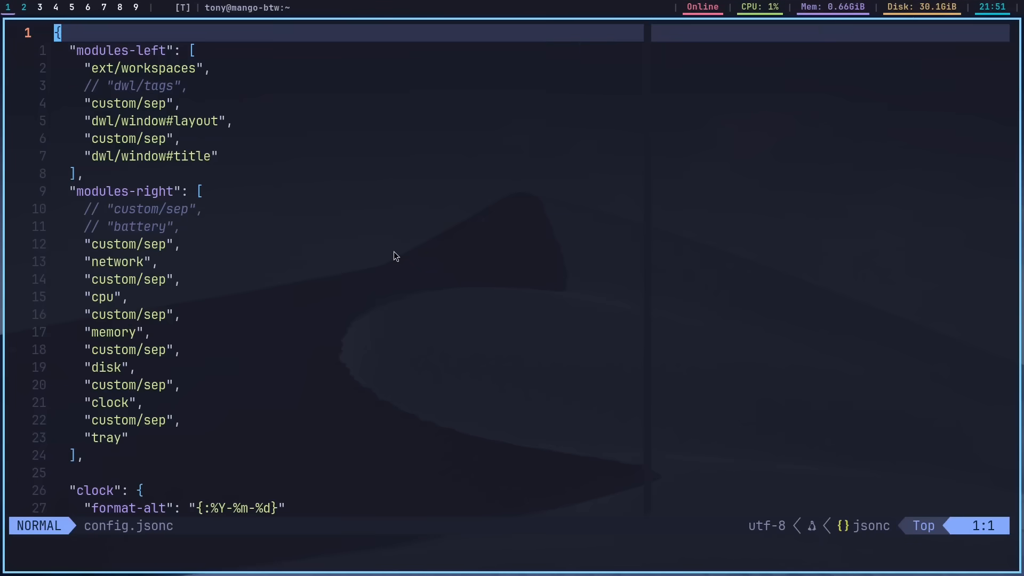
pyautogui.press('j')
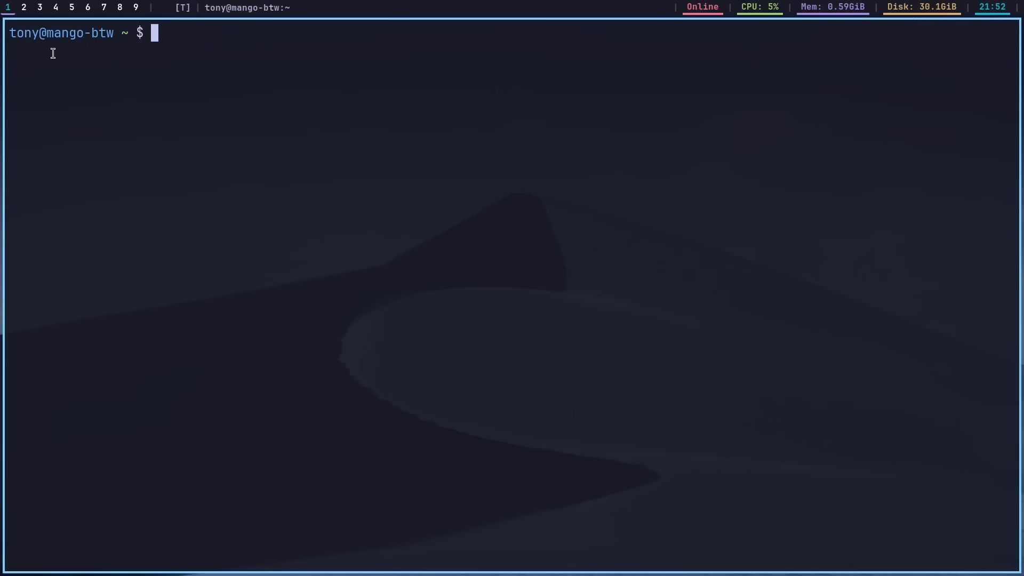
# Create snip.sh containing grim -l 0 -g "$(slurp)" - | wl-copy.
pyautogui.click(55, 7)
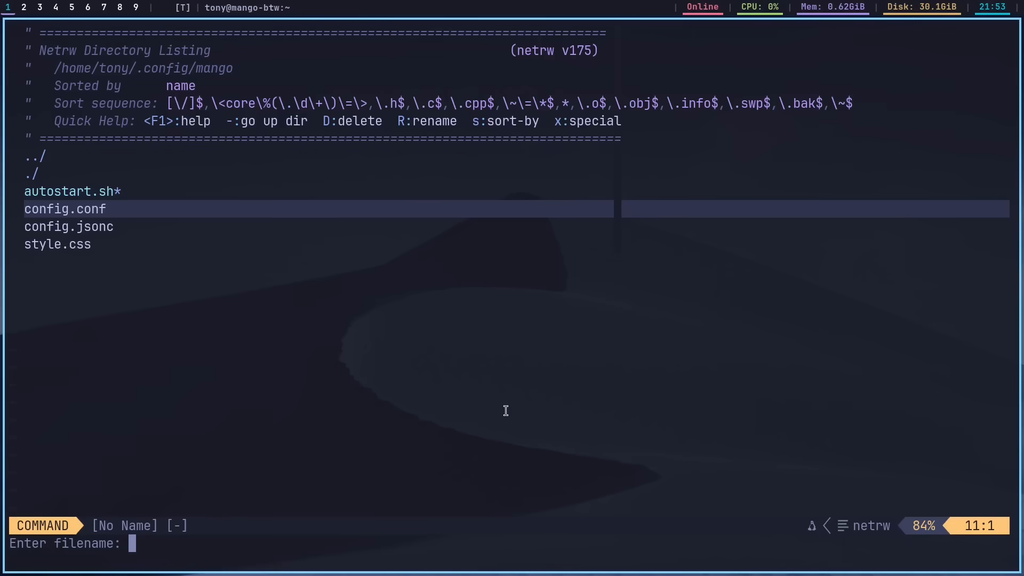
pyautogui.write('snip.sh')
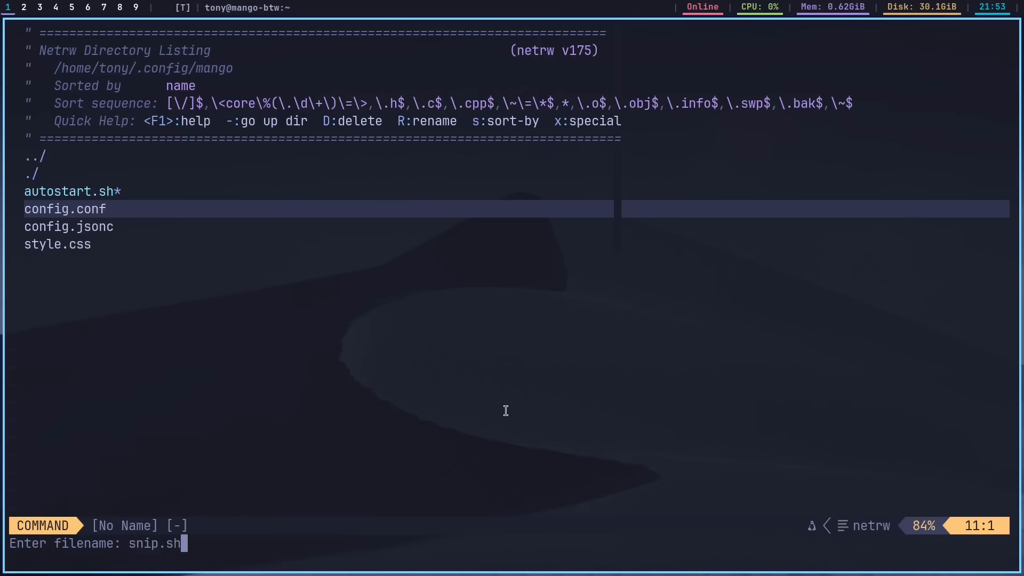
pyautogui.press('Return')
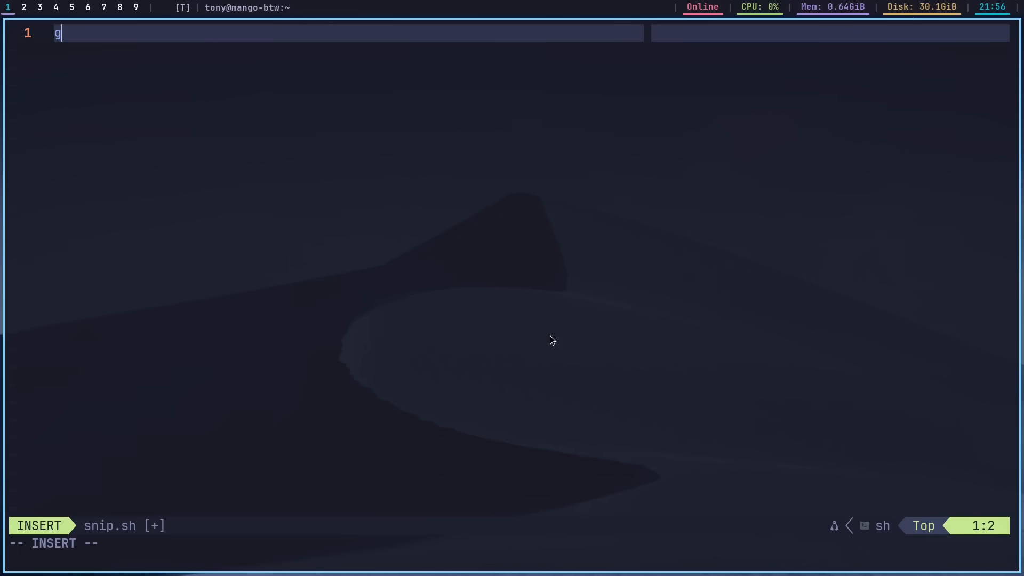
pyautogui.write('rim -l 0 -g "')
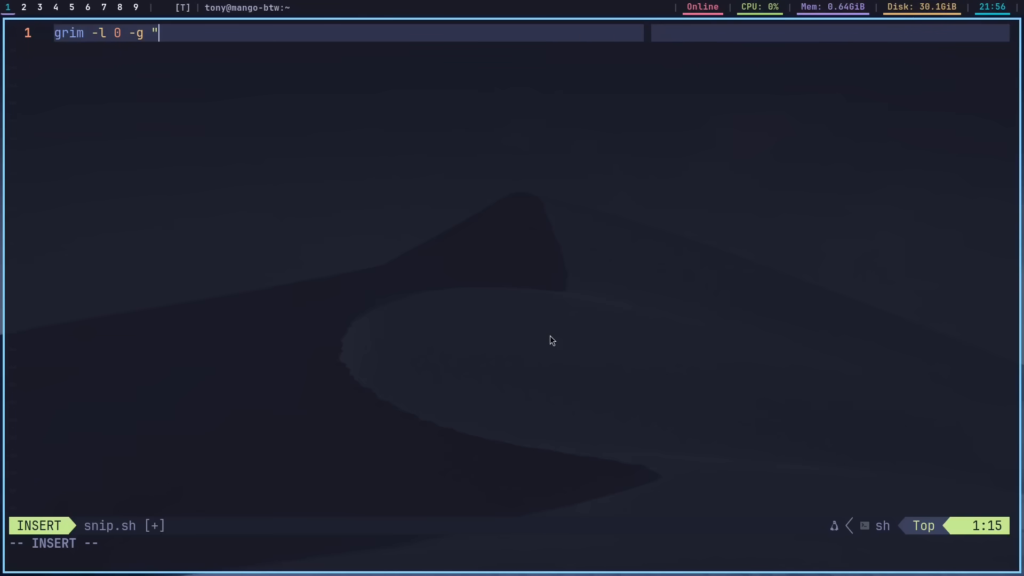
pyautogui.write('$(slu')
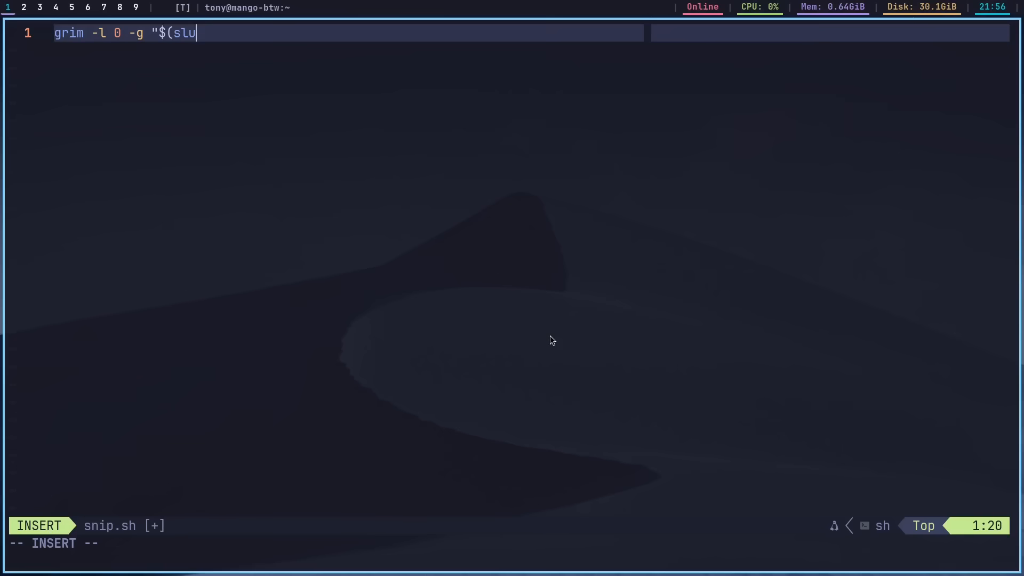
pyautogui.write('rp)" - | wl-')
pyautogui.write('chmod +x')
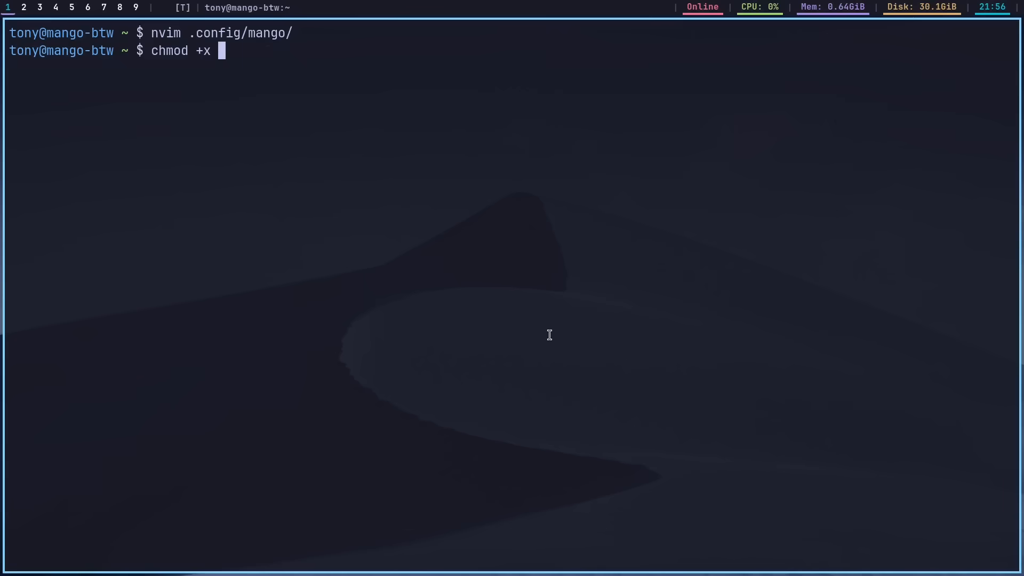
# Type the ~/.config/mango/ path to make snip.sh executable.
pyautogui.write('~/.config/mango/snip.sh')
pyautogui.write('nv')
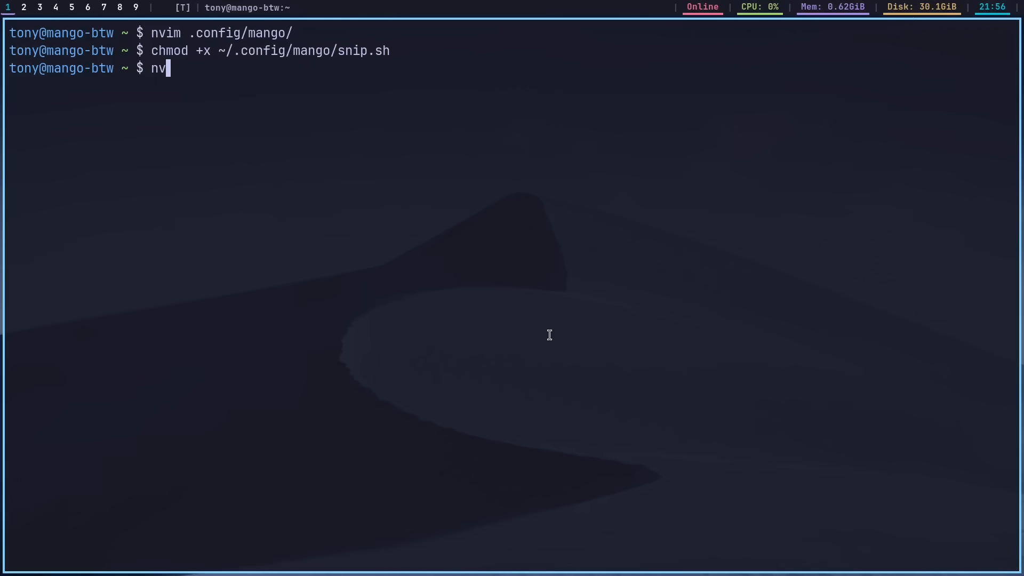
# Open the ~/.config/mango folder in Neovim.
pyautogui.write('im ~/.config/mango')
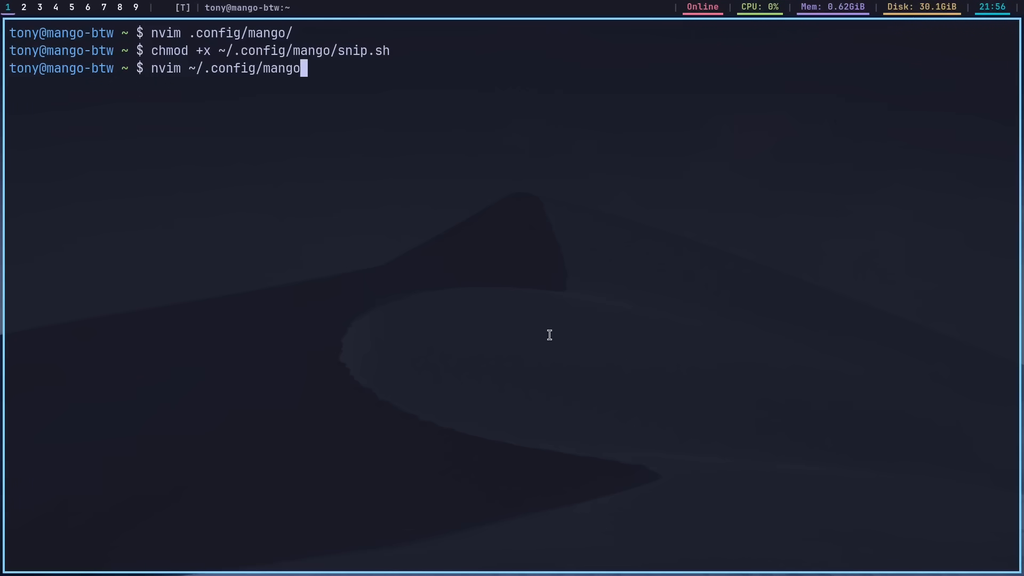
pyautogui.press('Return')
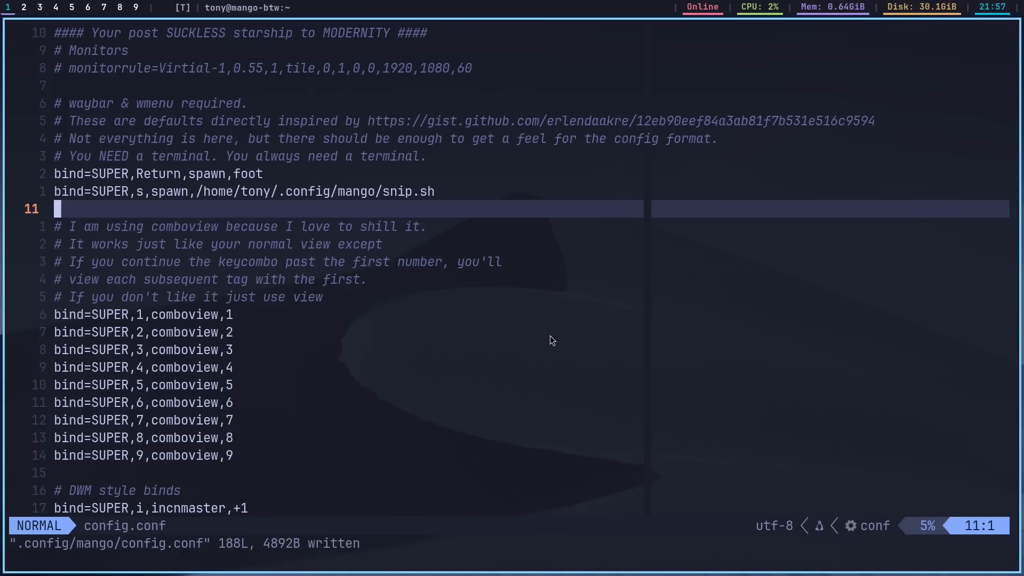
pyautogui.moveTo(57, 93)
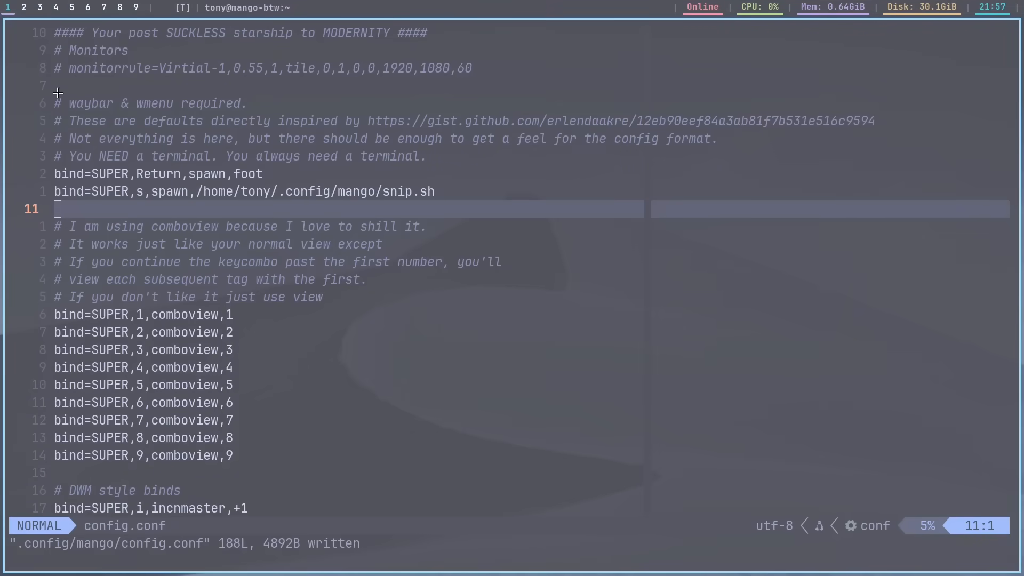
pyautogui.moveTo(389, 356)
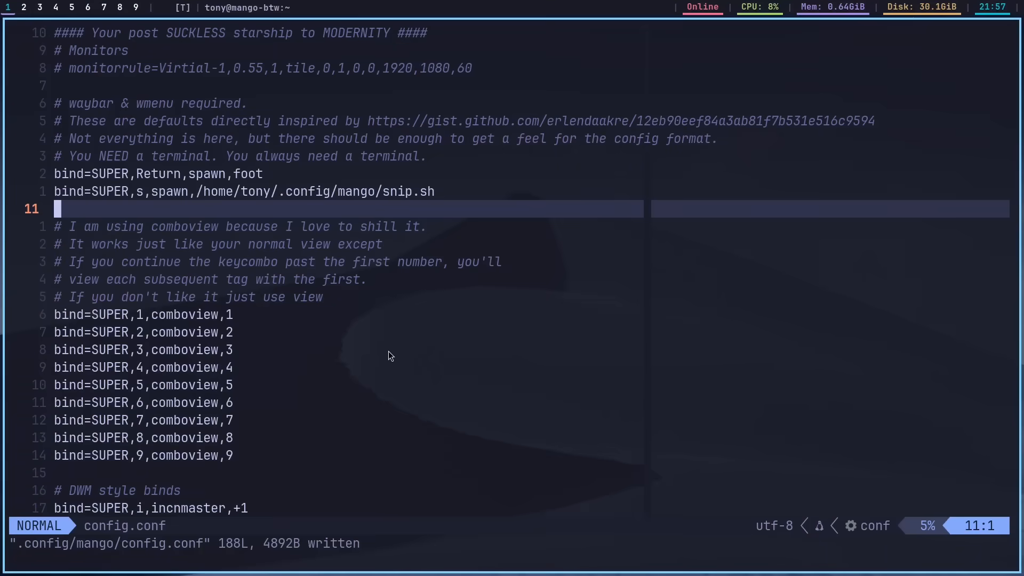